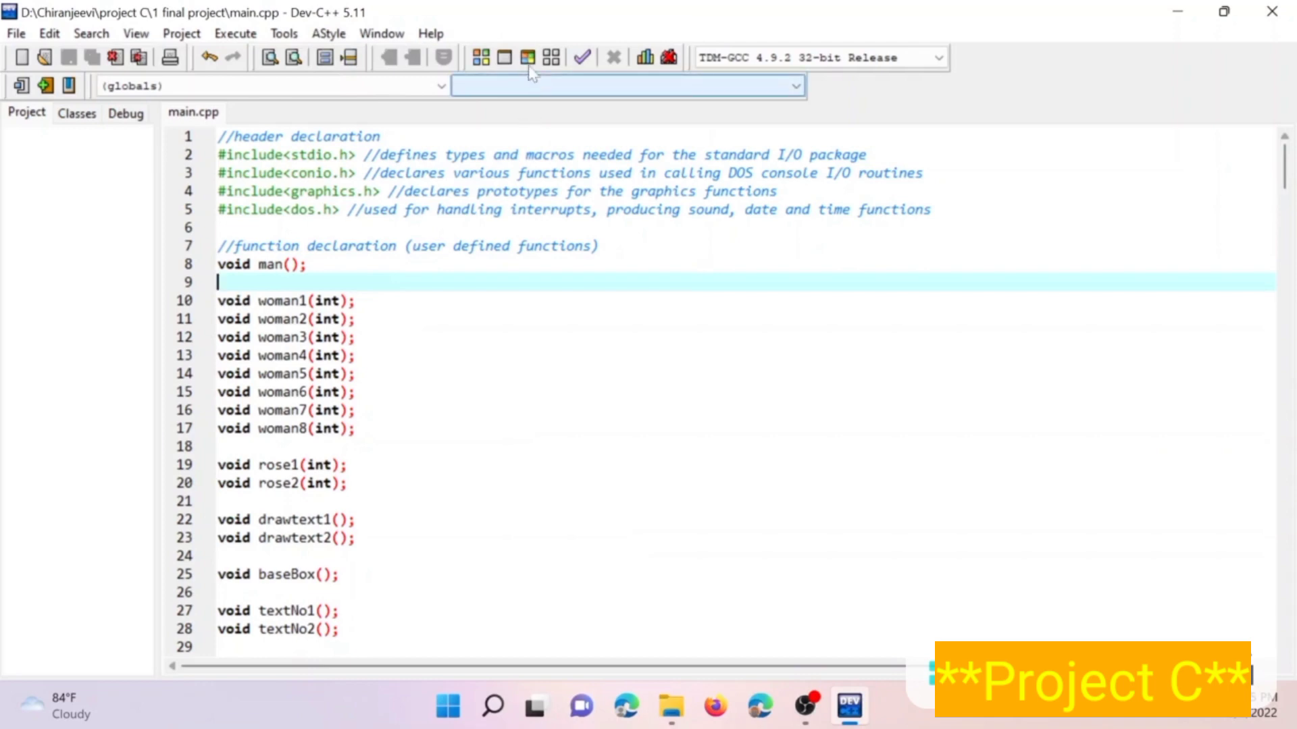
- Compile and run main.cpp to launch the graphics animation program
left_click(518, 56)
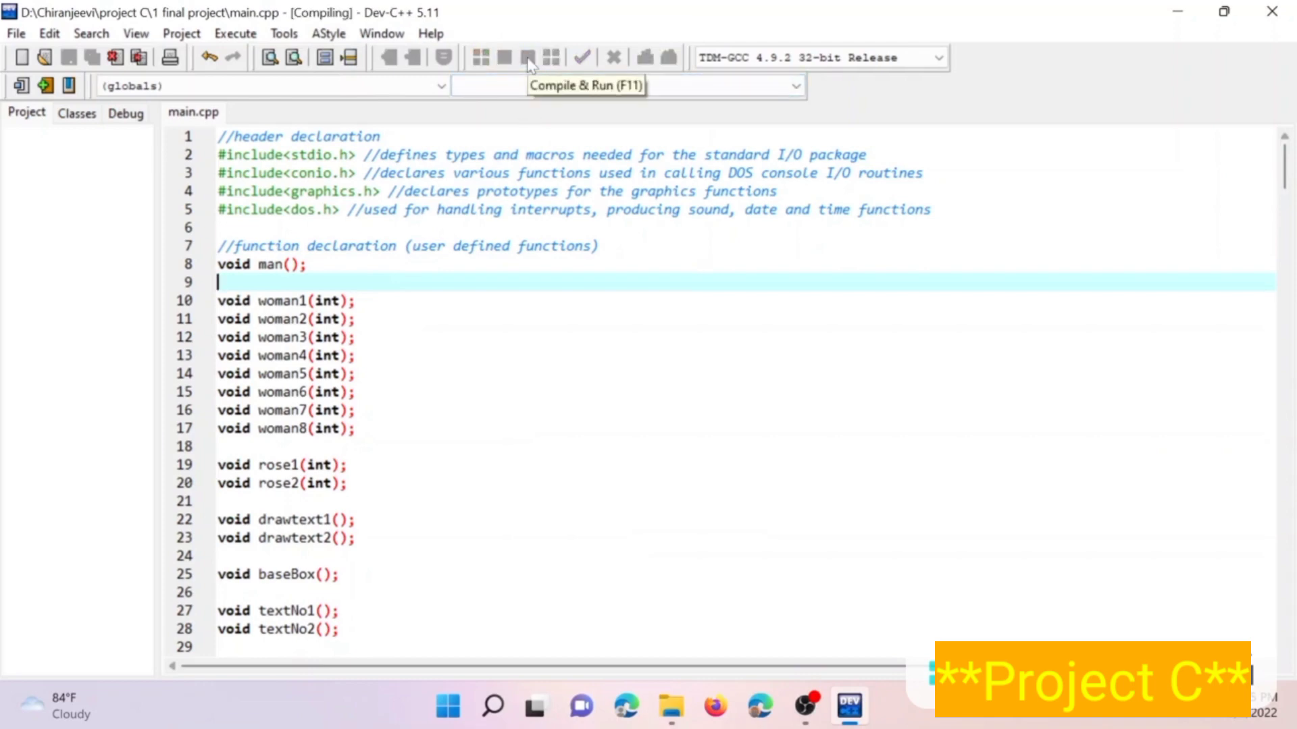
left_click(513, 57)
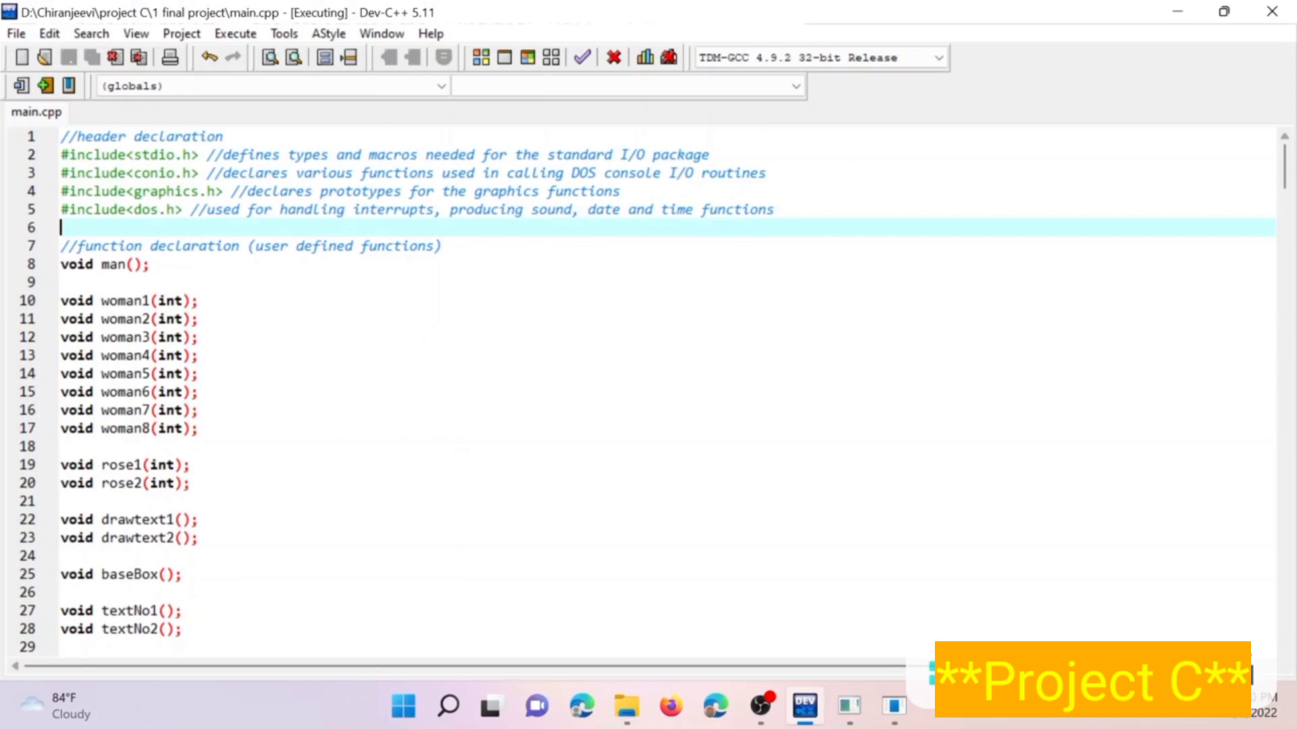
scroll("down", 3)
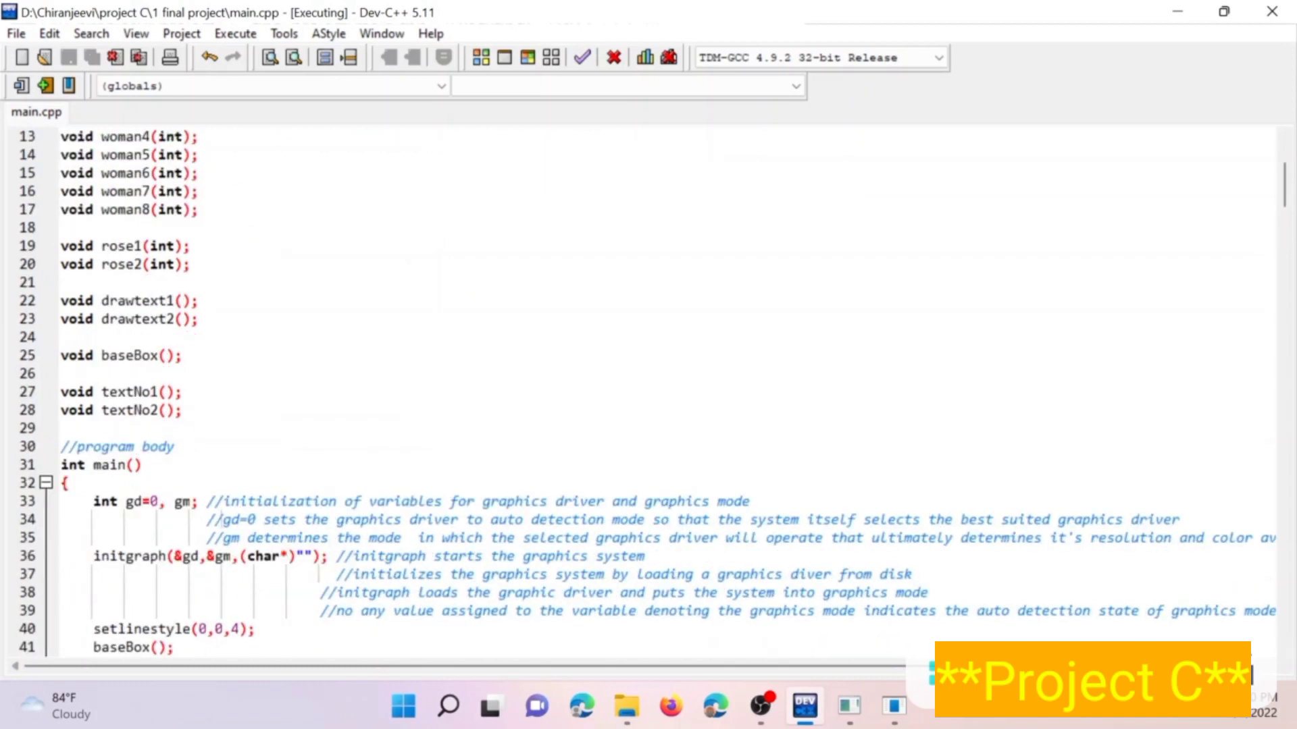
scroll("down", 3)
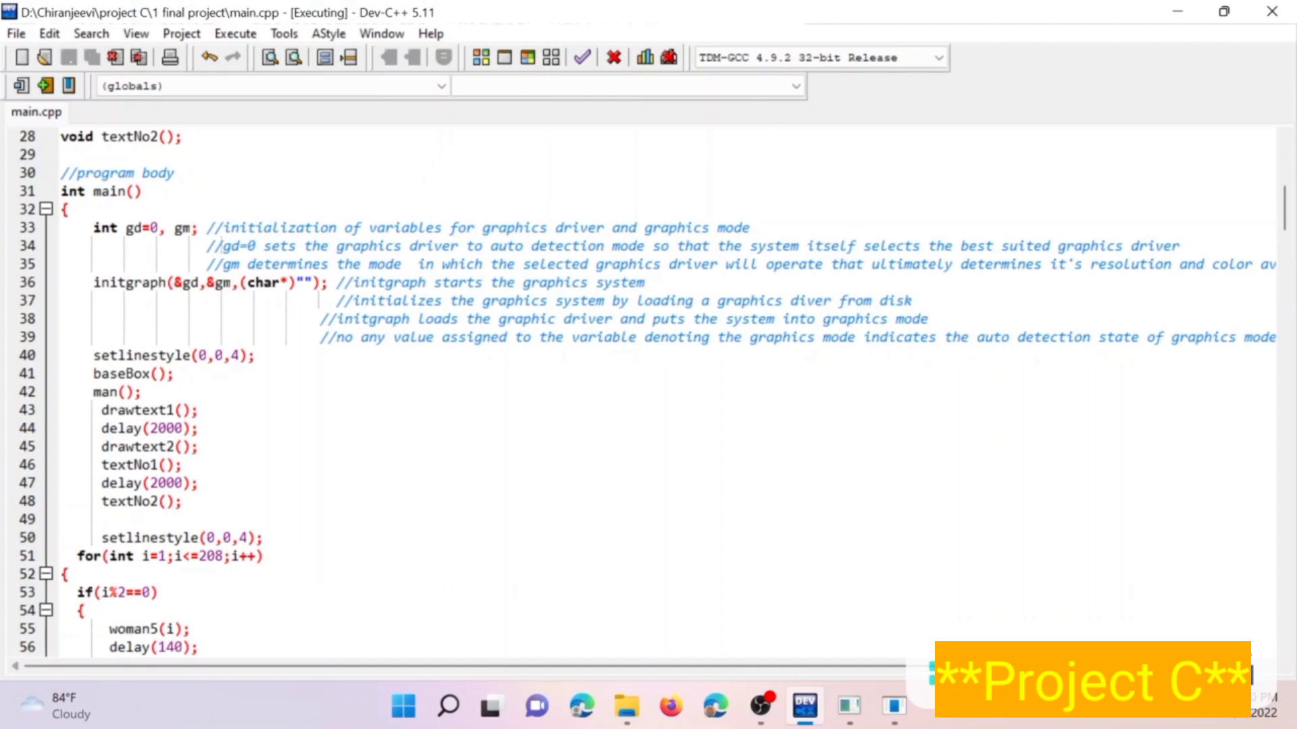
left_click(328, 34)
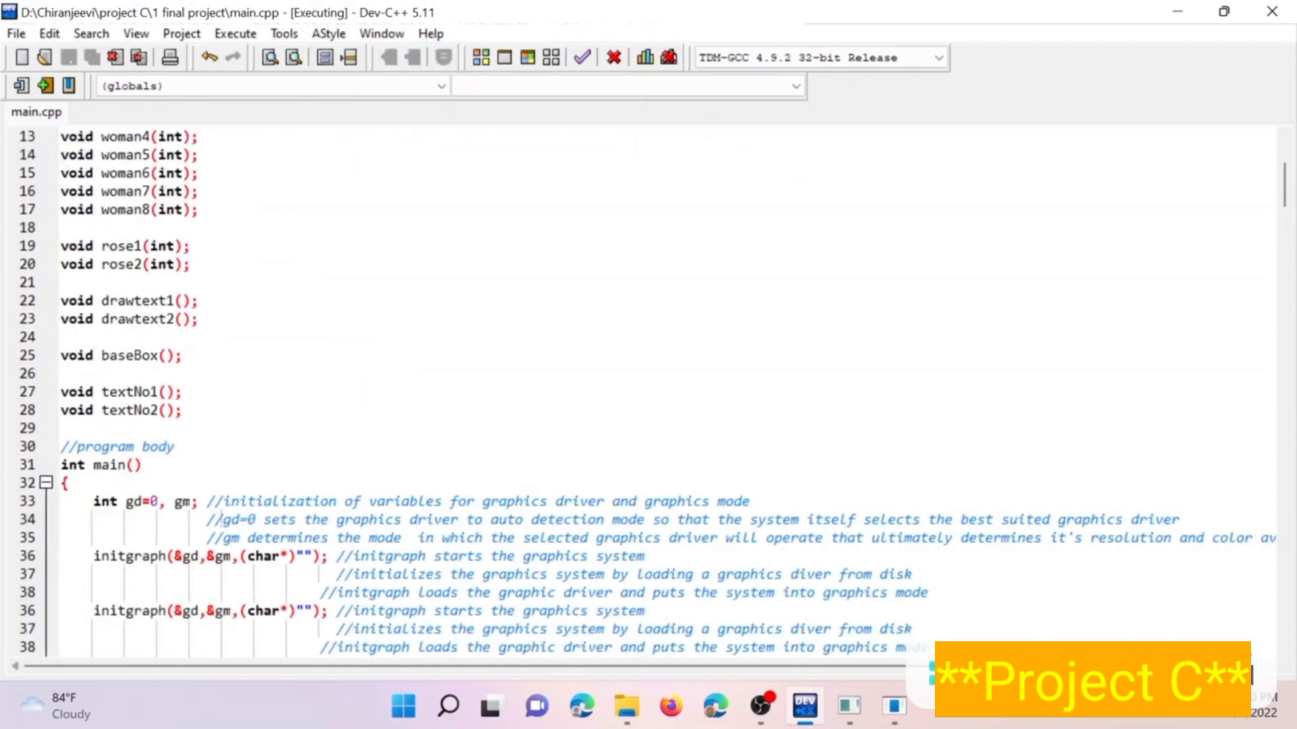
scroll("down", 3)
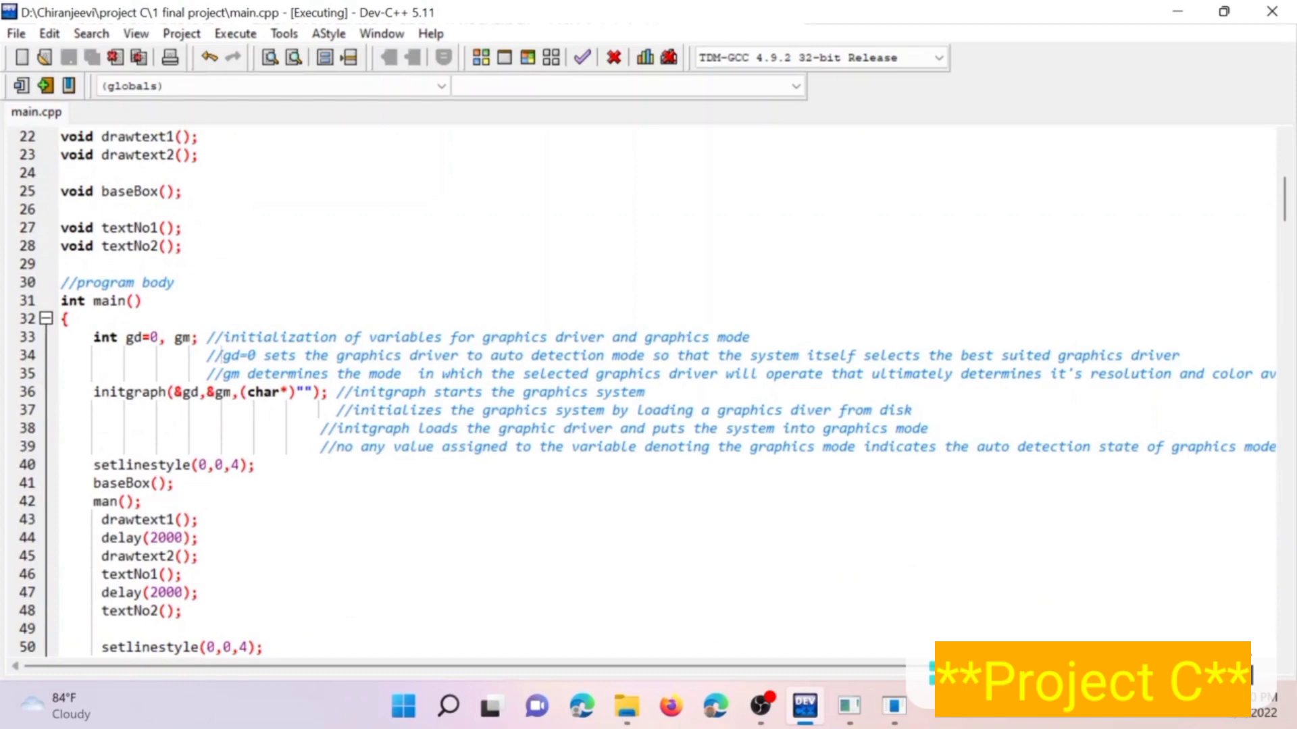
scroll("down", 3)
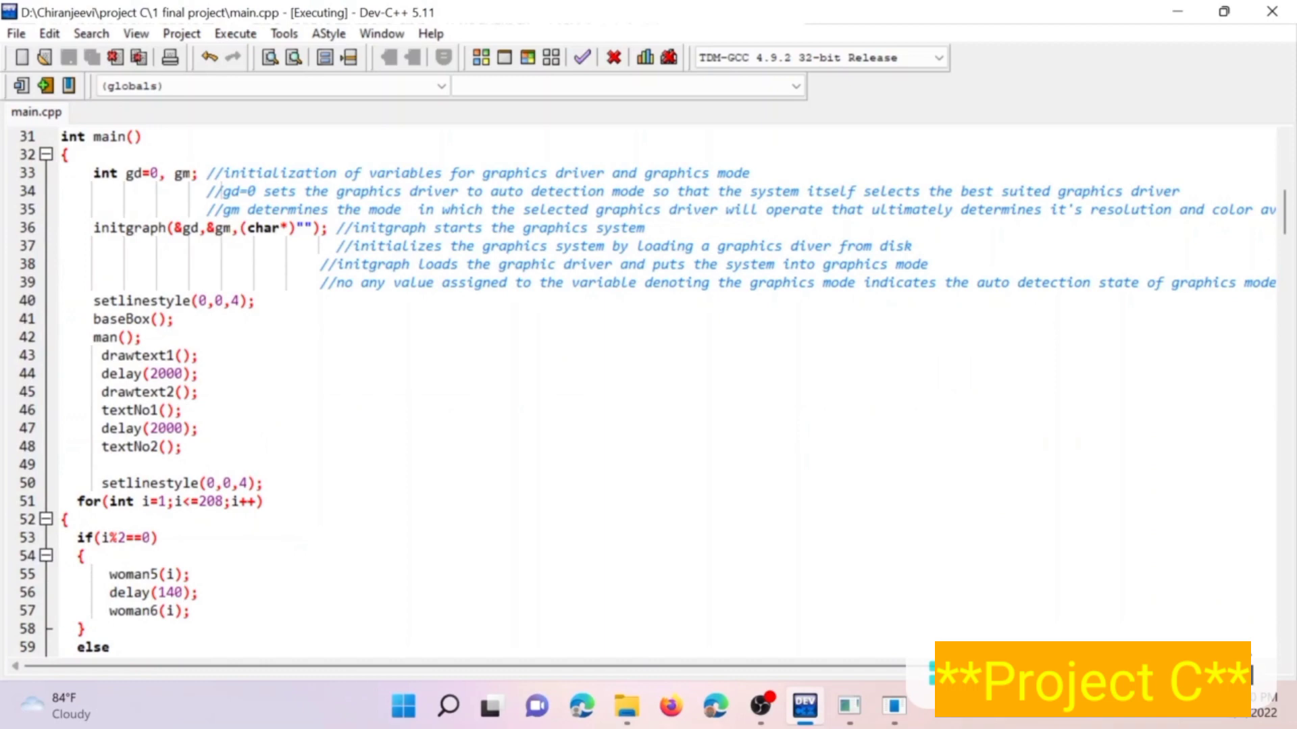
left_click(341, 34)
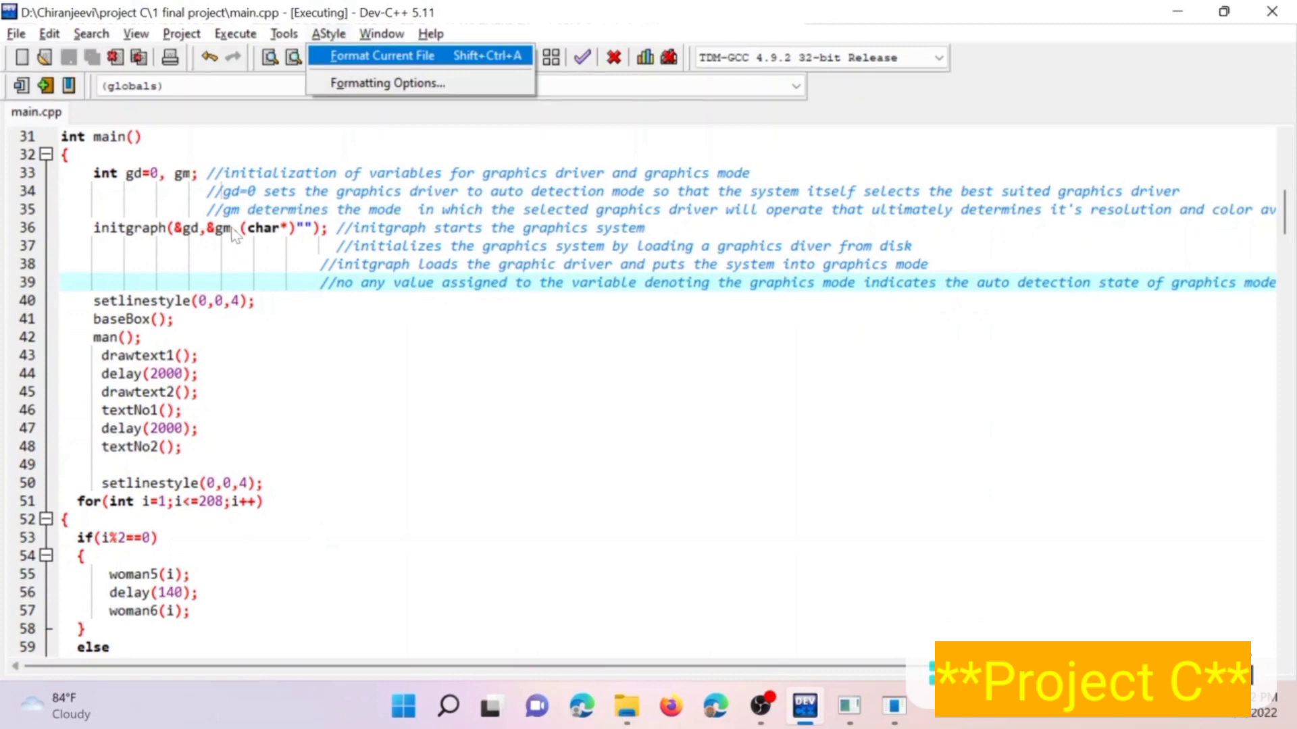
mouse_move(292, 236)
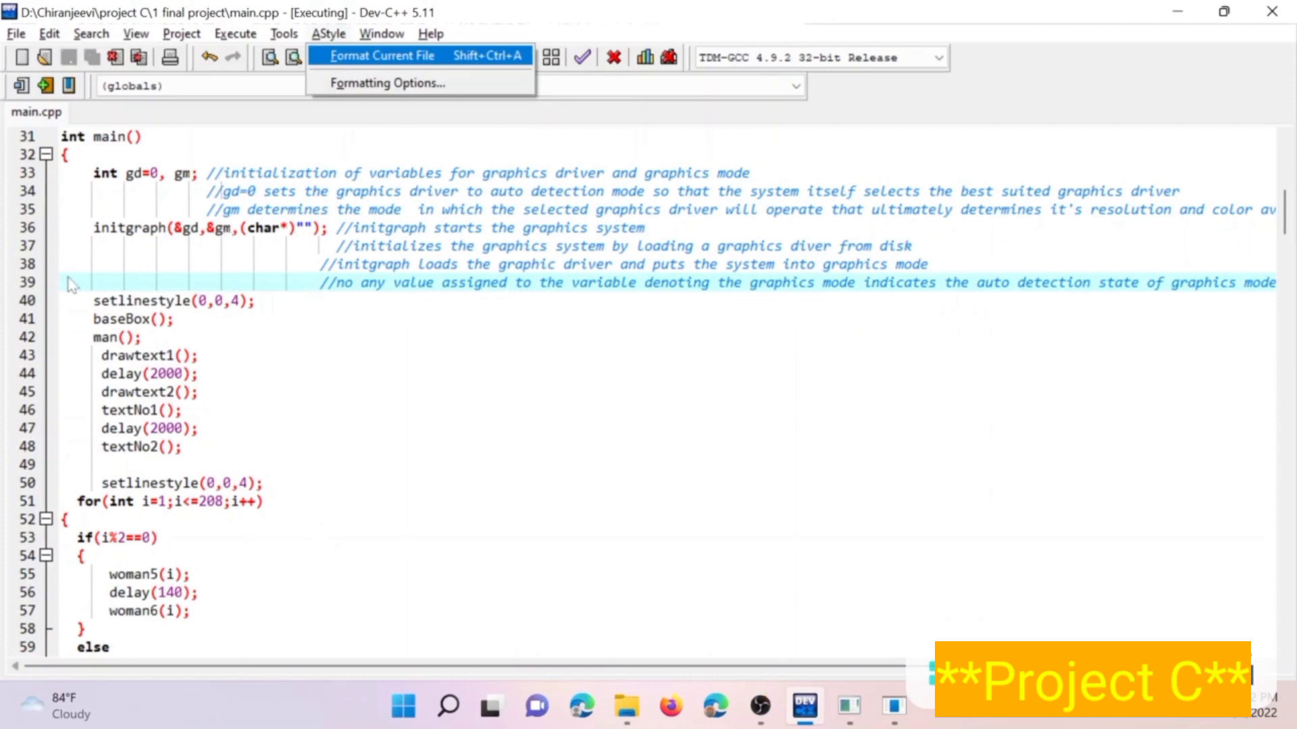
mouse_move(156, 194)
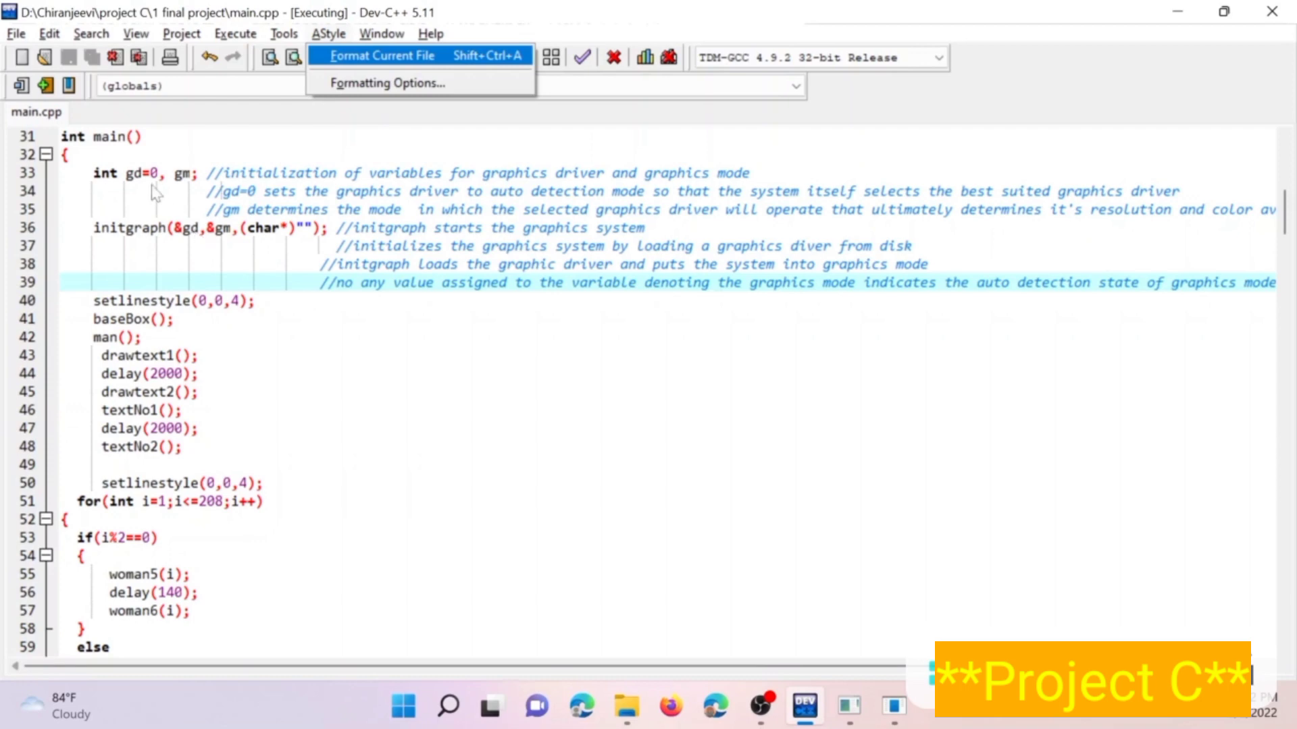
mouse_move(196, 240)
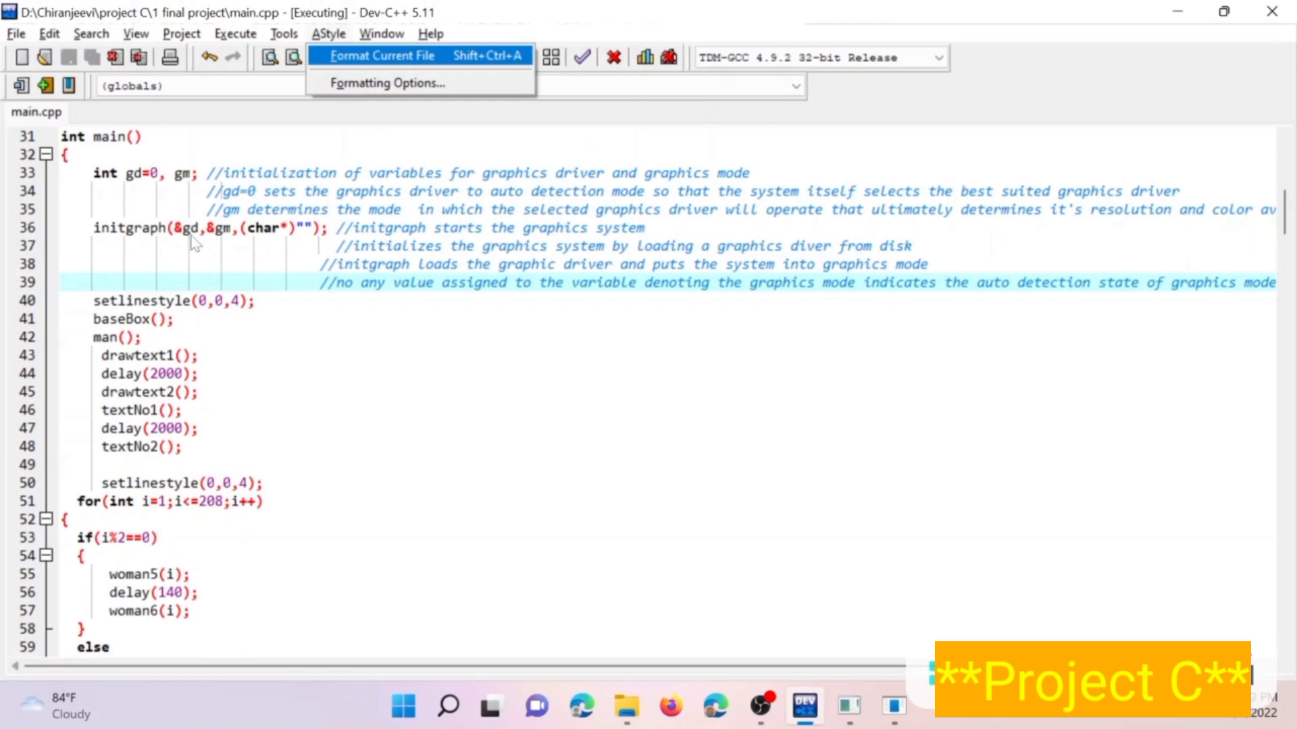
mouse_move(227, 240)
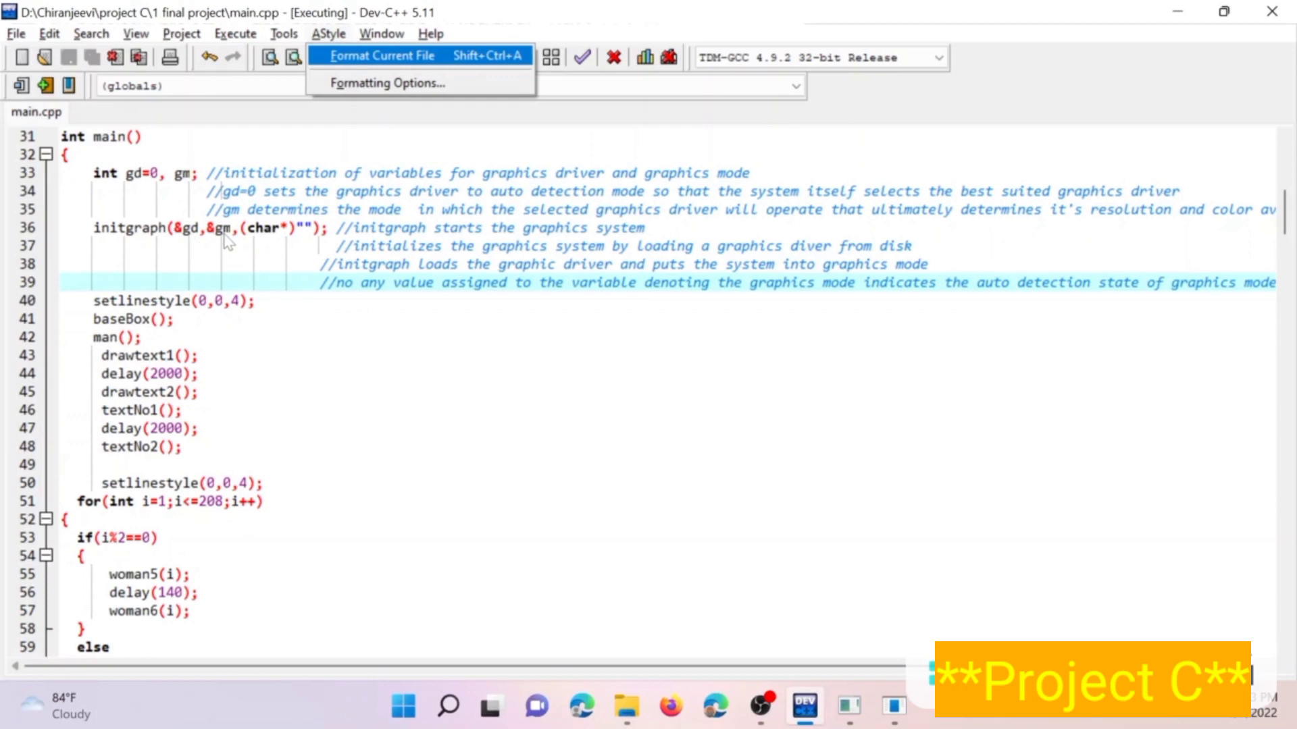
mouse_move(288, 246)
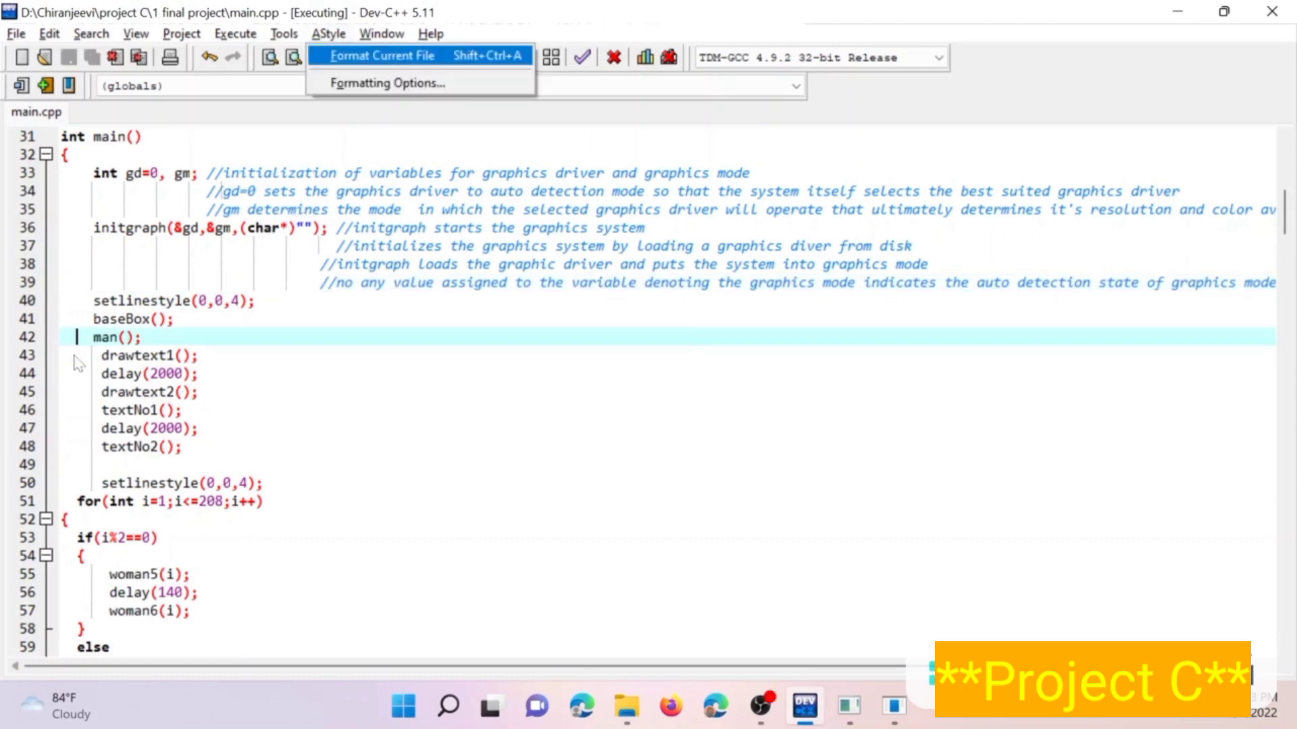
mouse_move(138, 336)
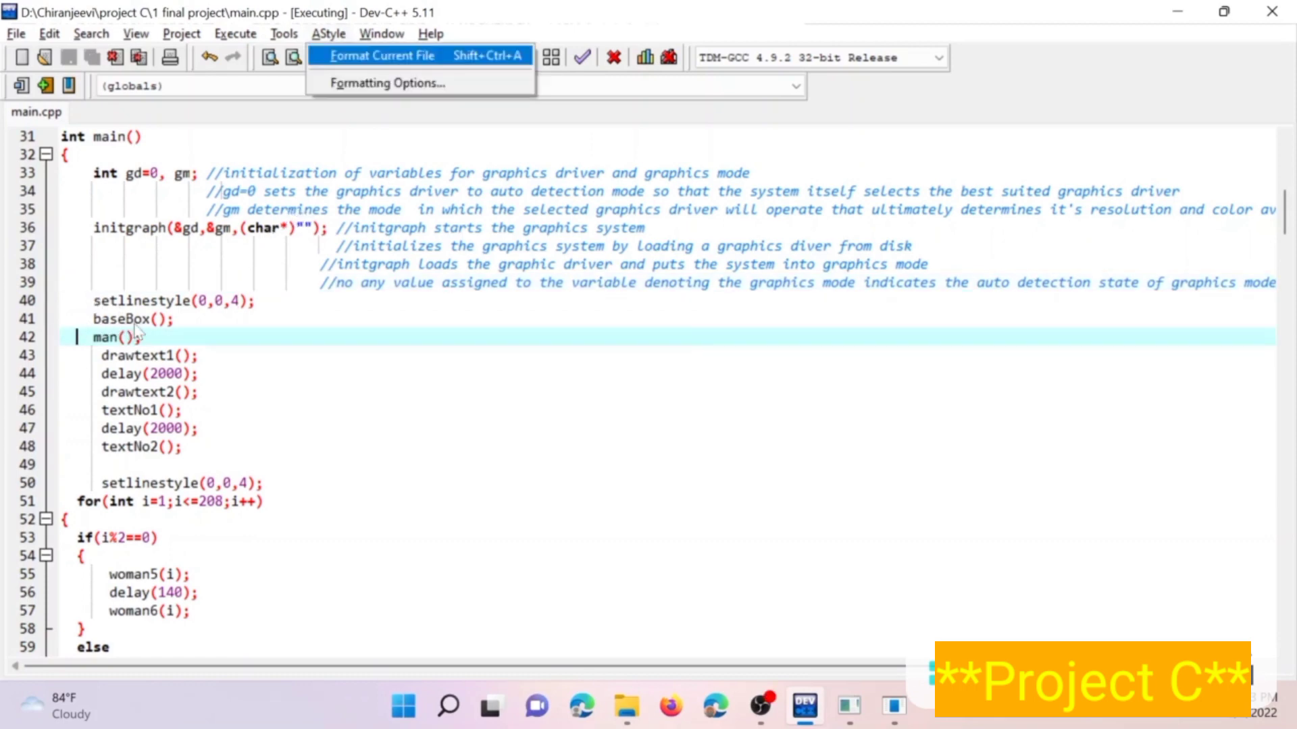
mouse_move(98, 356)
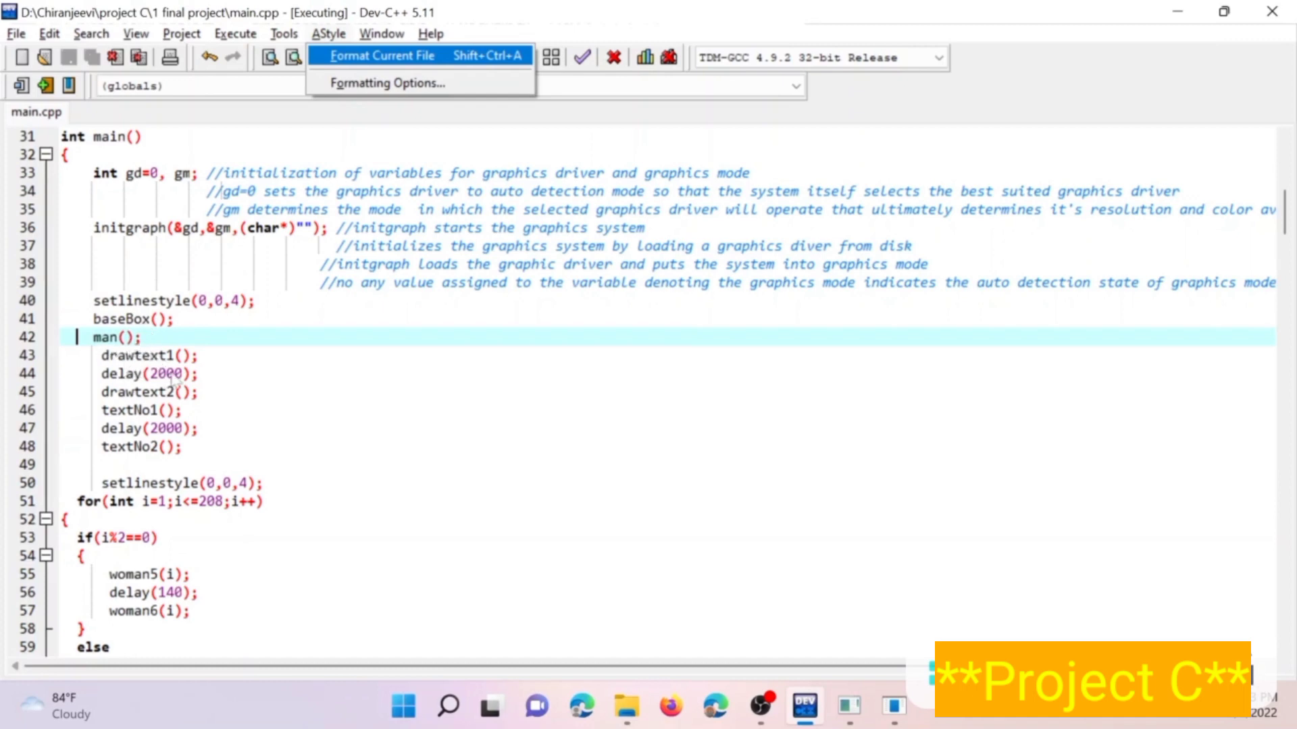
mouse_move(135, 371)
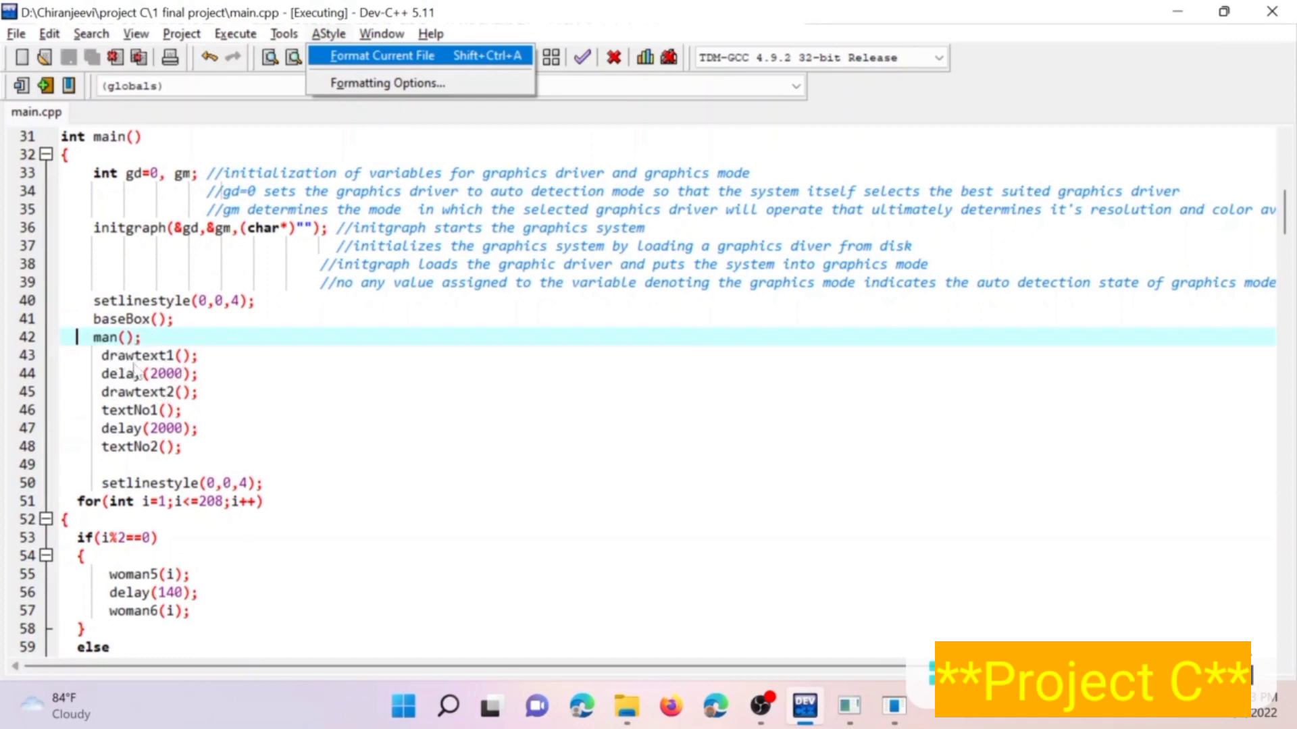
mouse_move(138, 374)
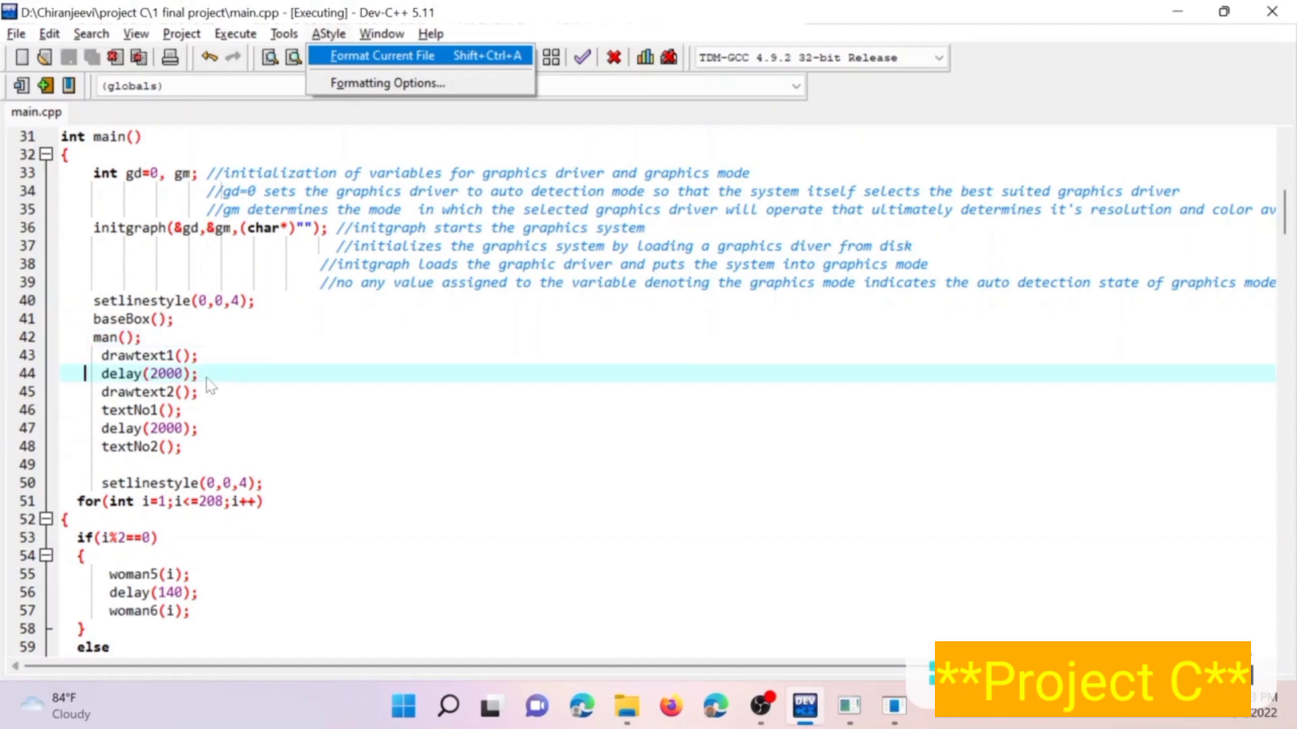
mouse_move(174, 392)
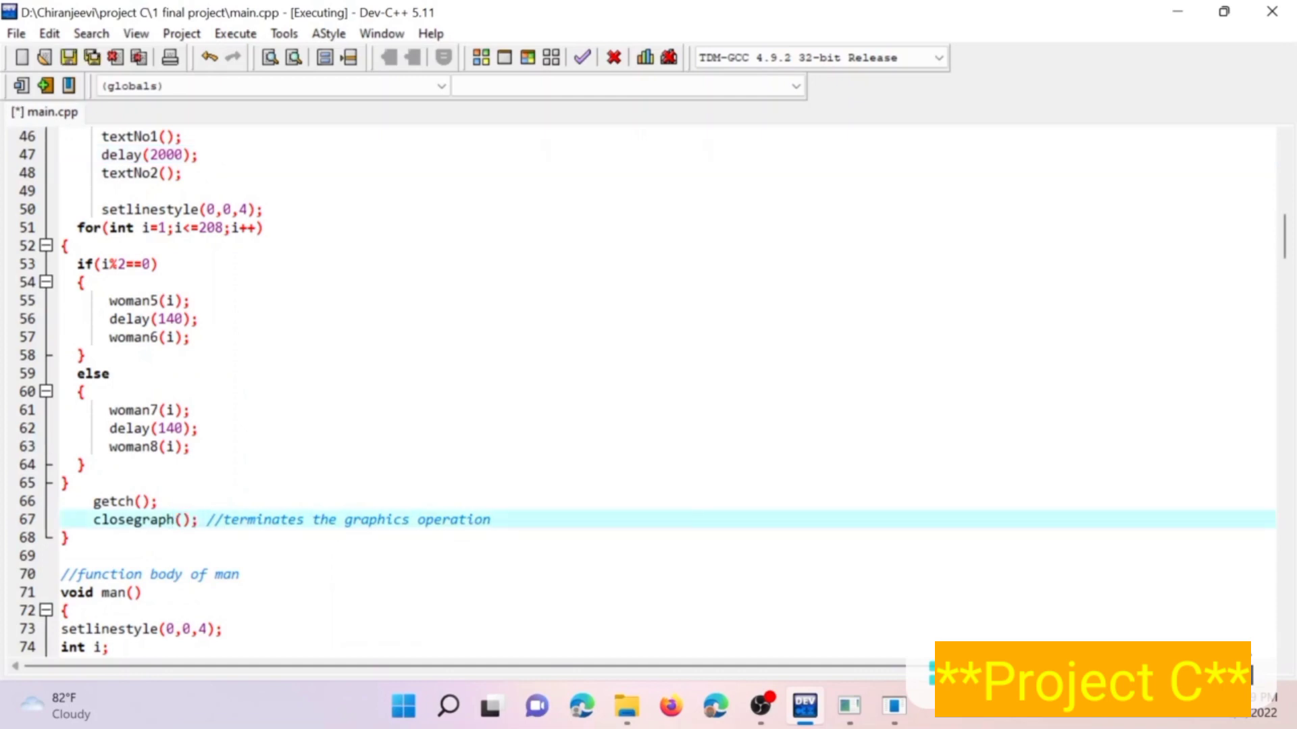
mouse_move(288, 520)
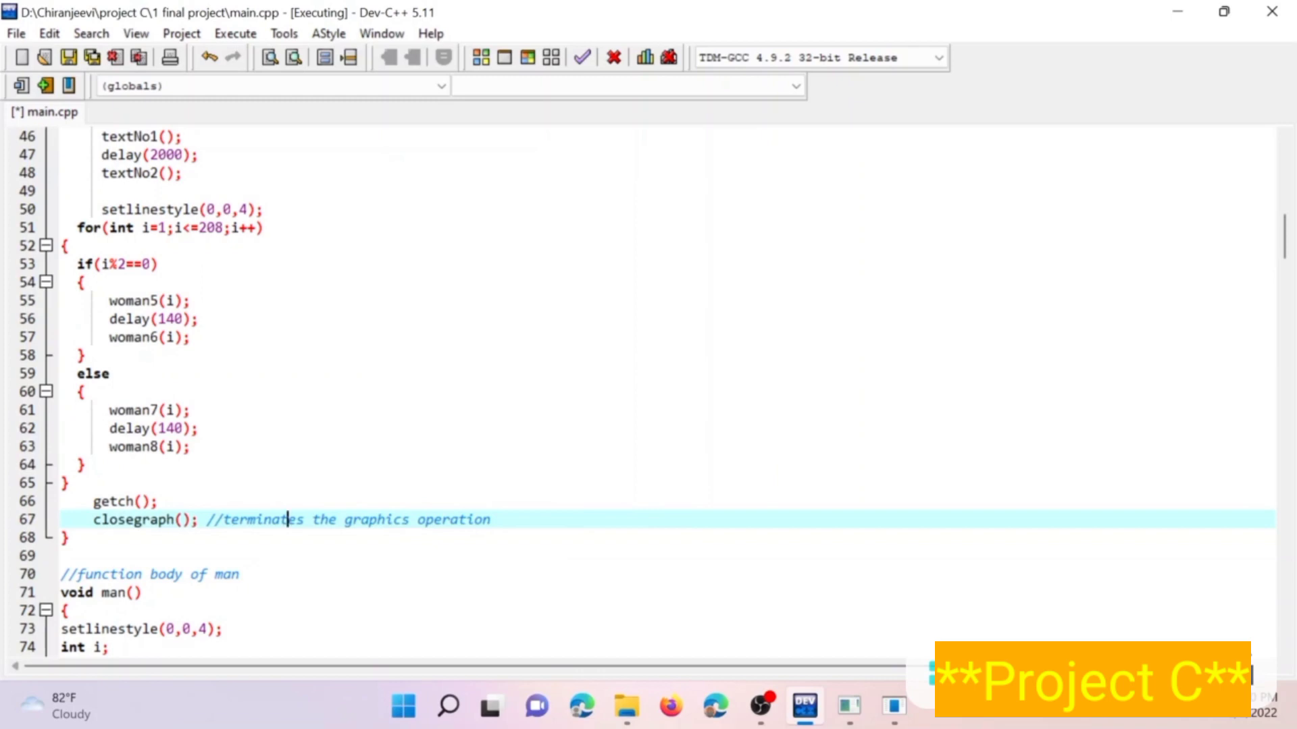
scroll("down", 3)
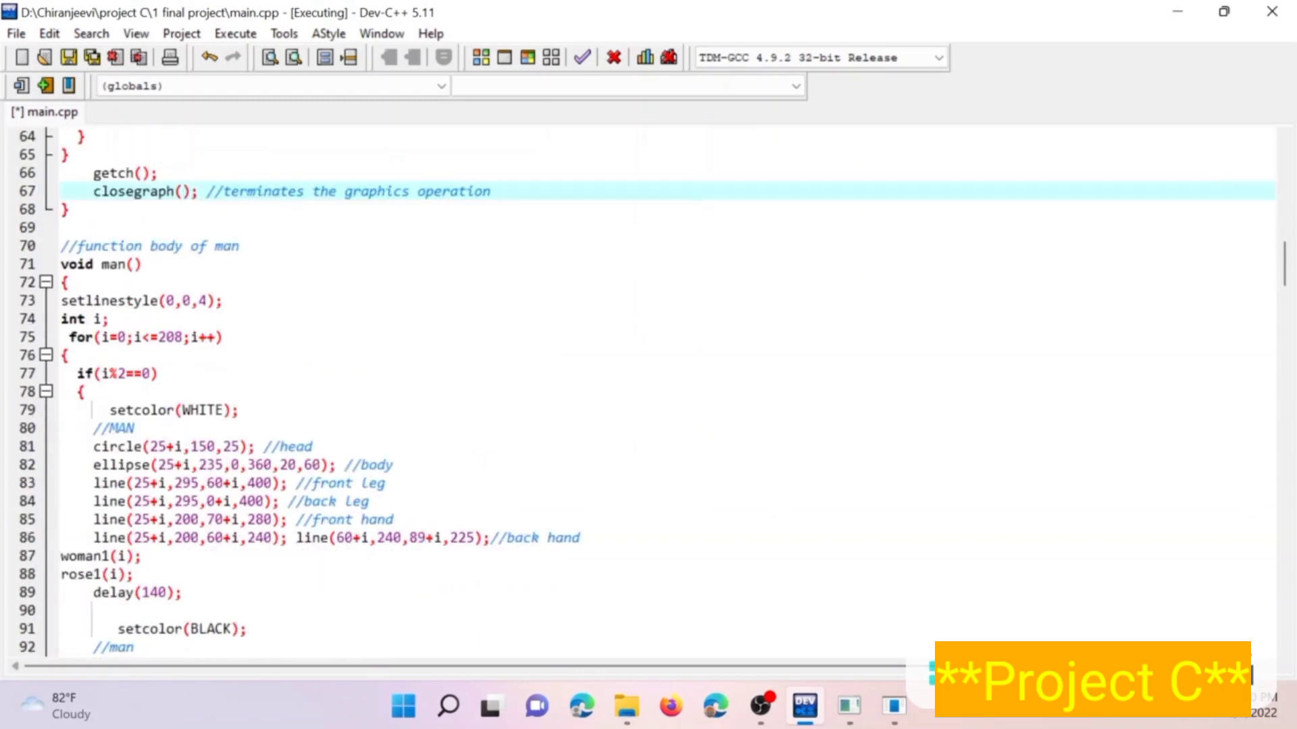
scroll("down", 3)
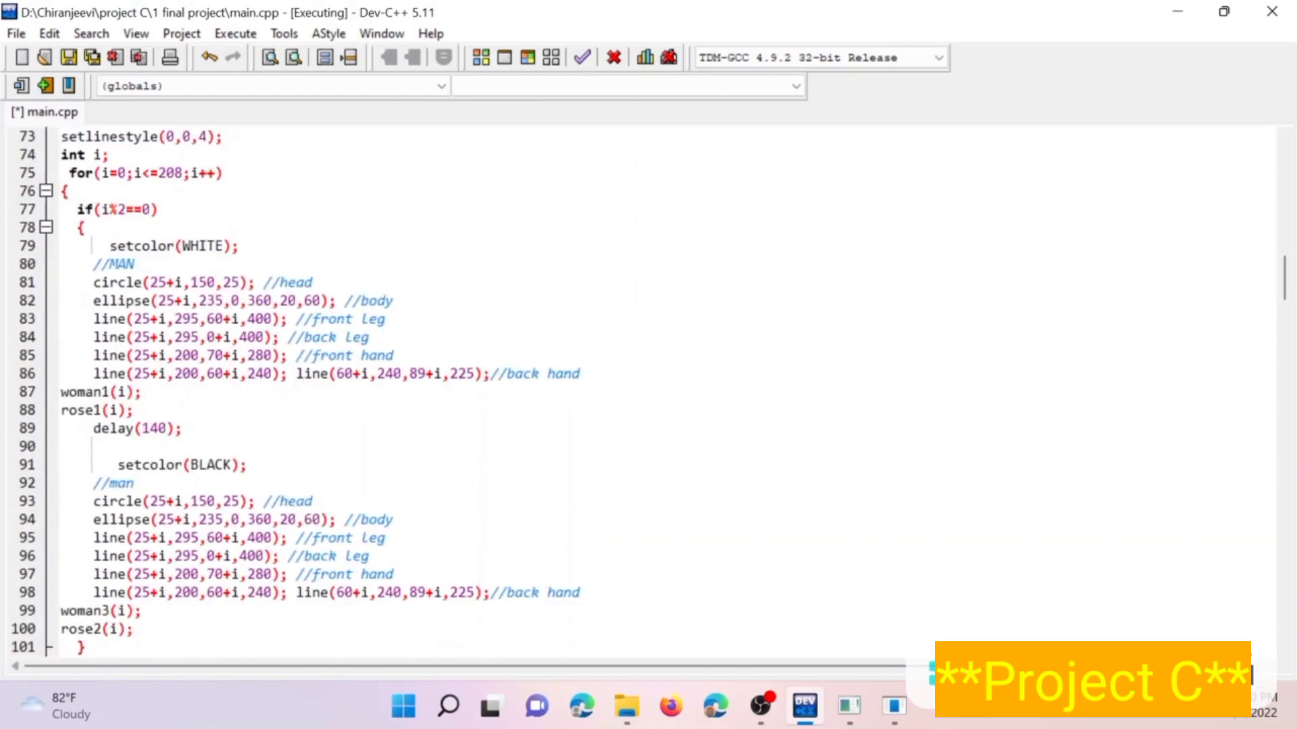
scroll("down", 3)
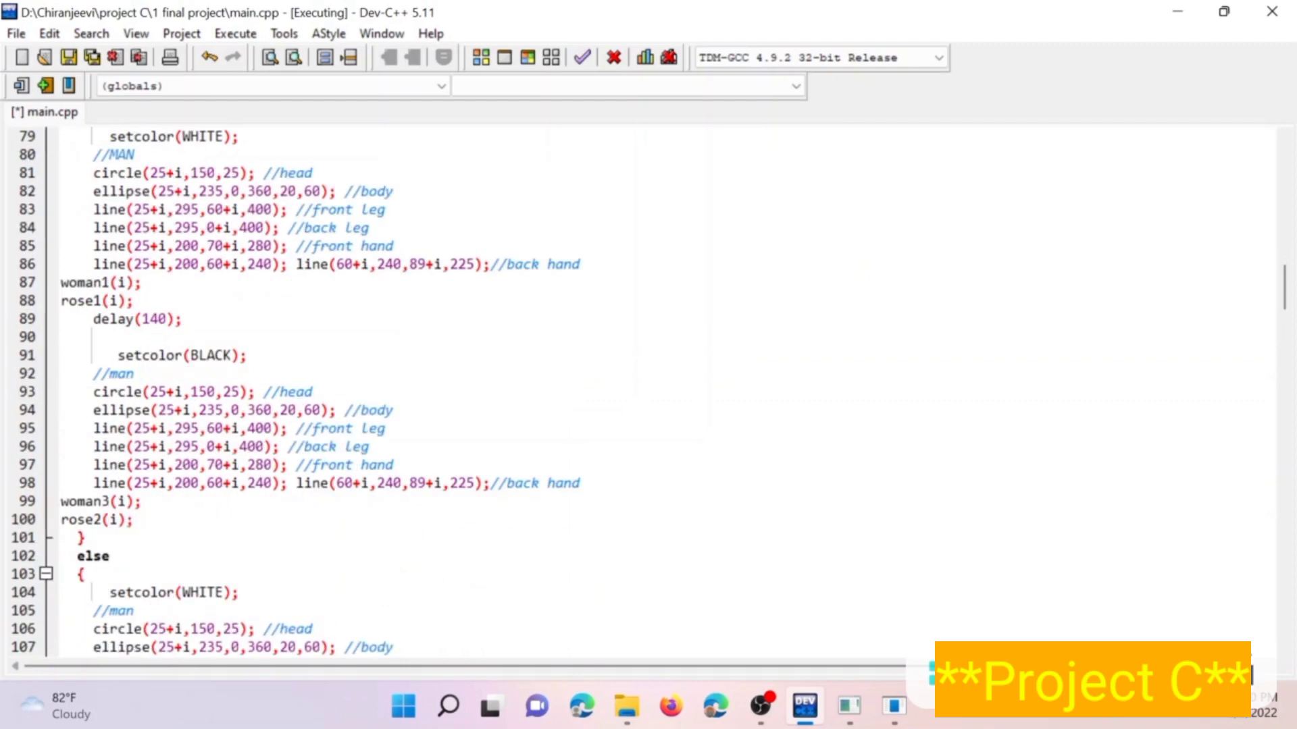
scroll("down", 3)
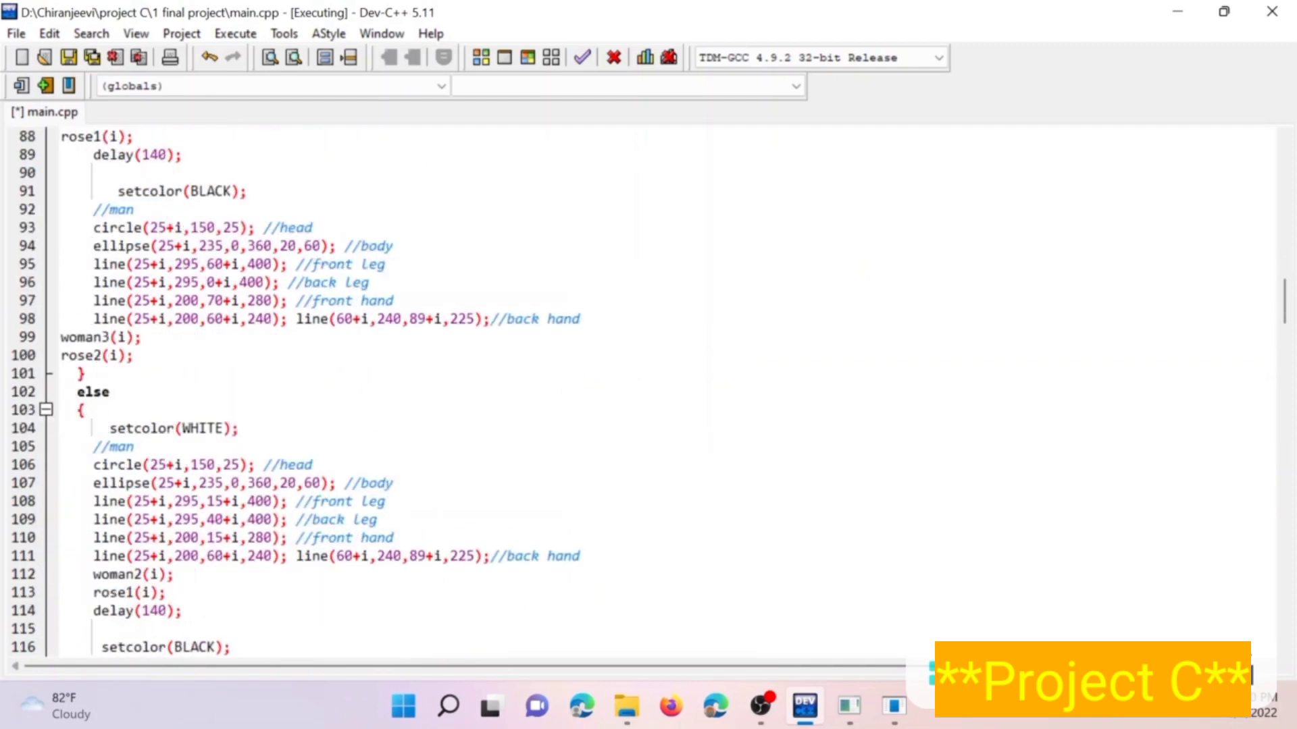
scroll("down", 3)
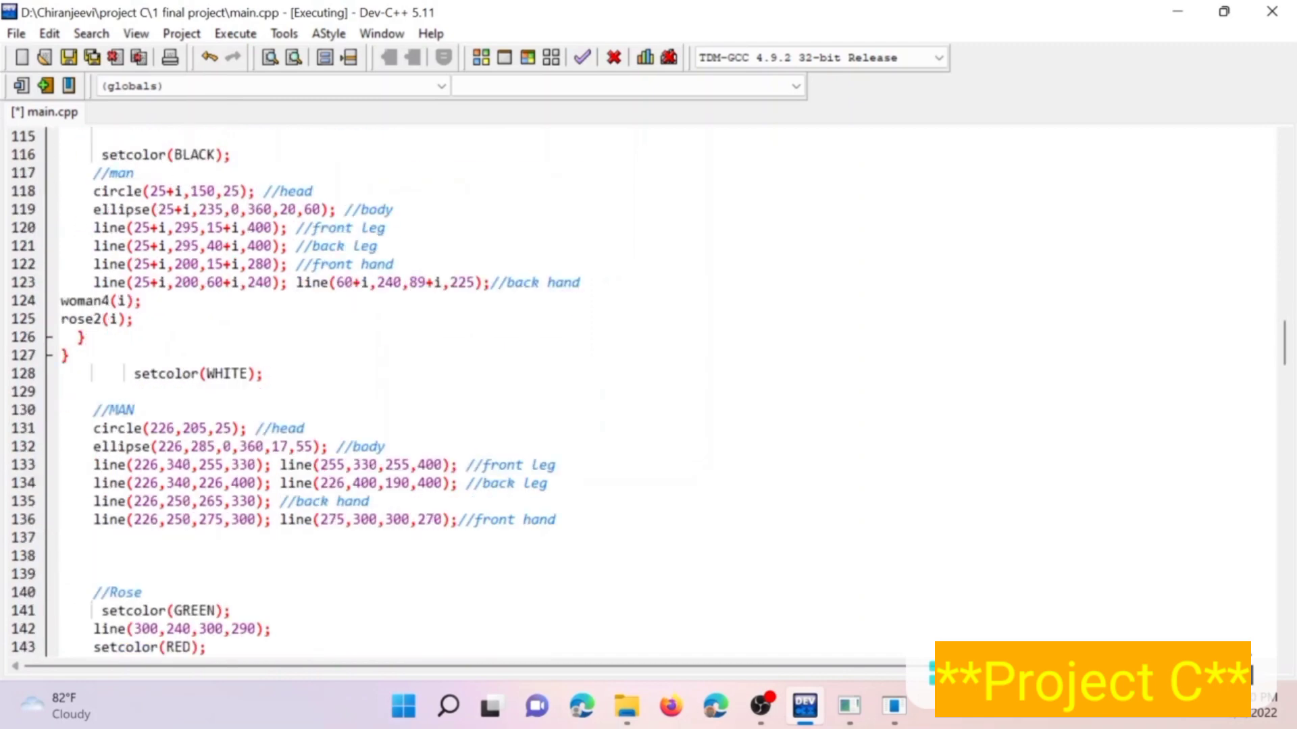
scroll("down", 3)
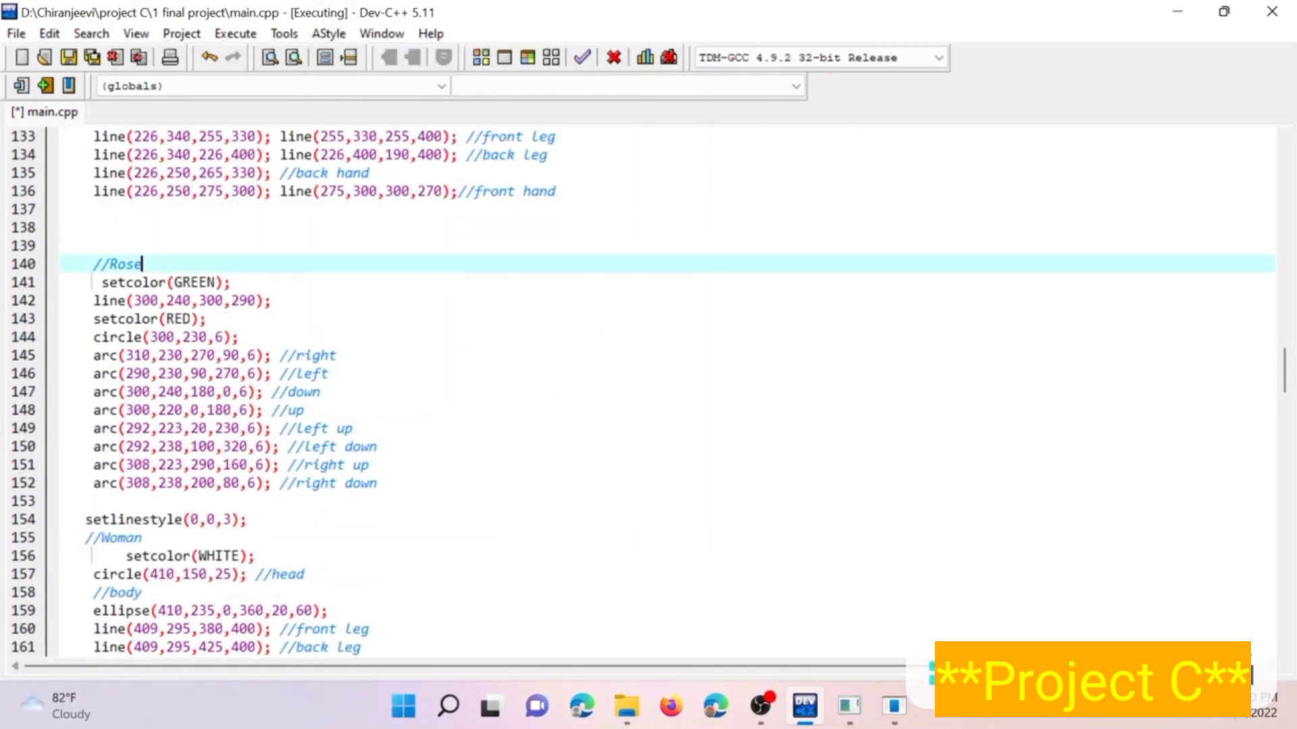
scroll("down", 3)
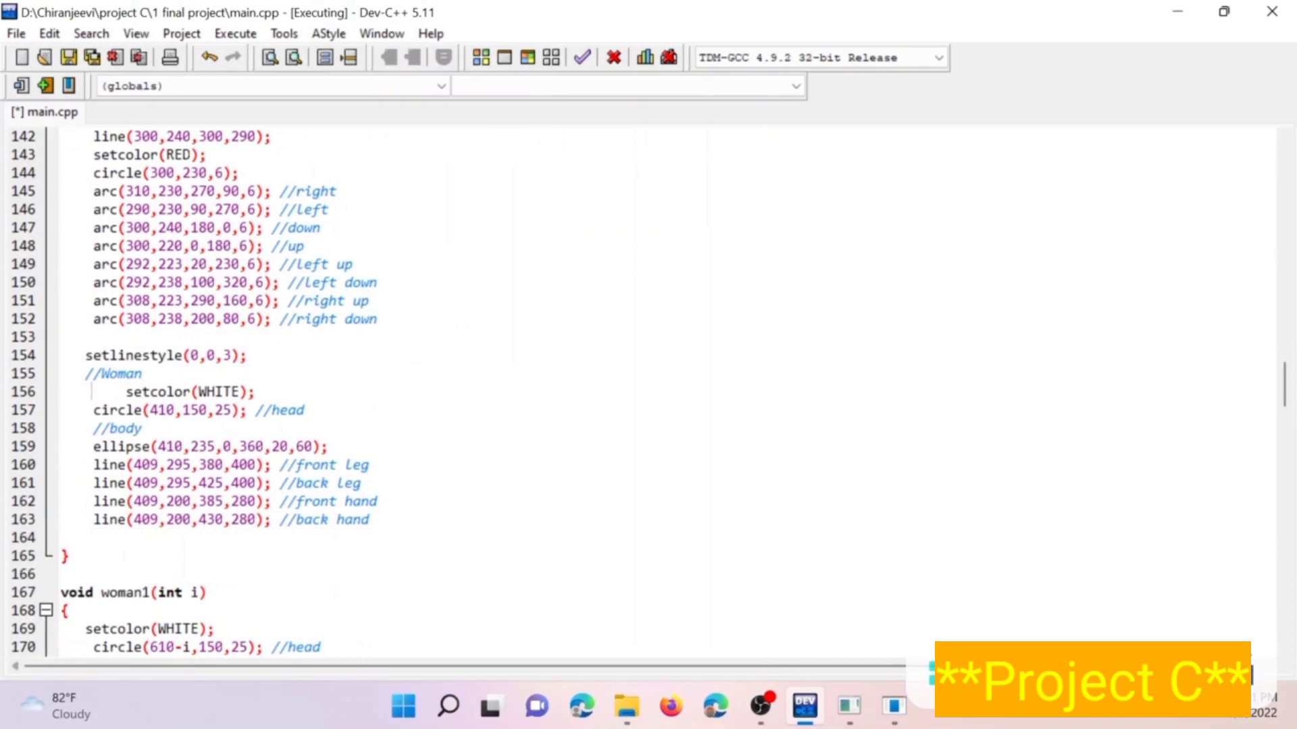
scroll("down", 3)
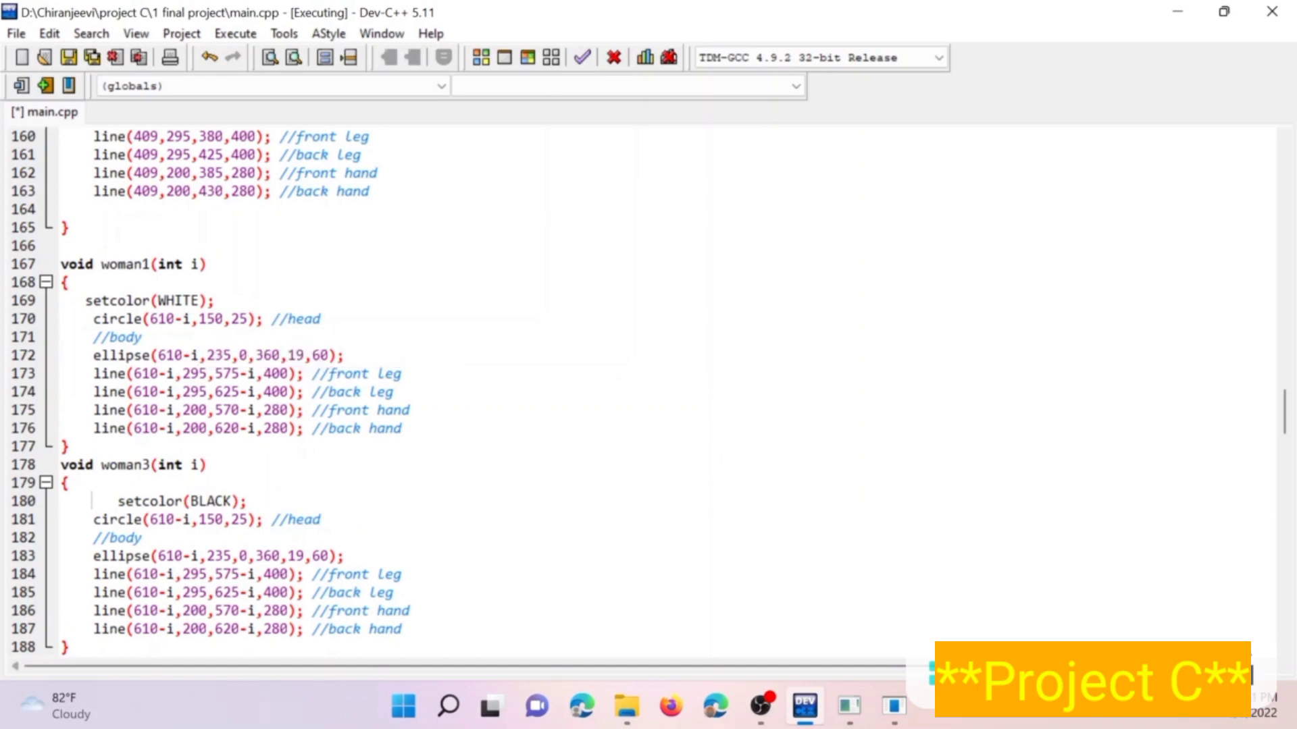
scroll("down", 3)
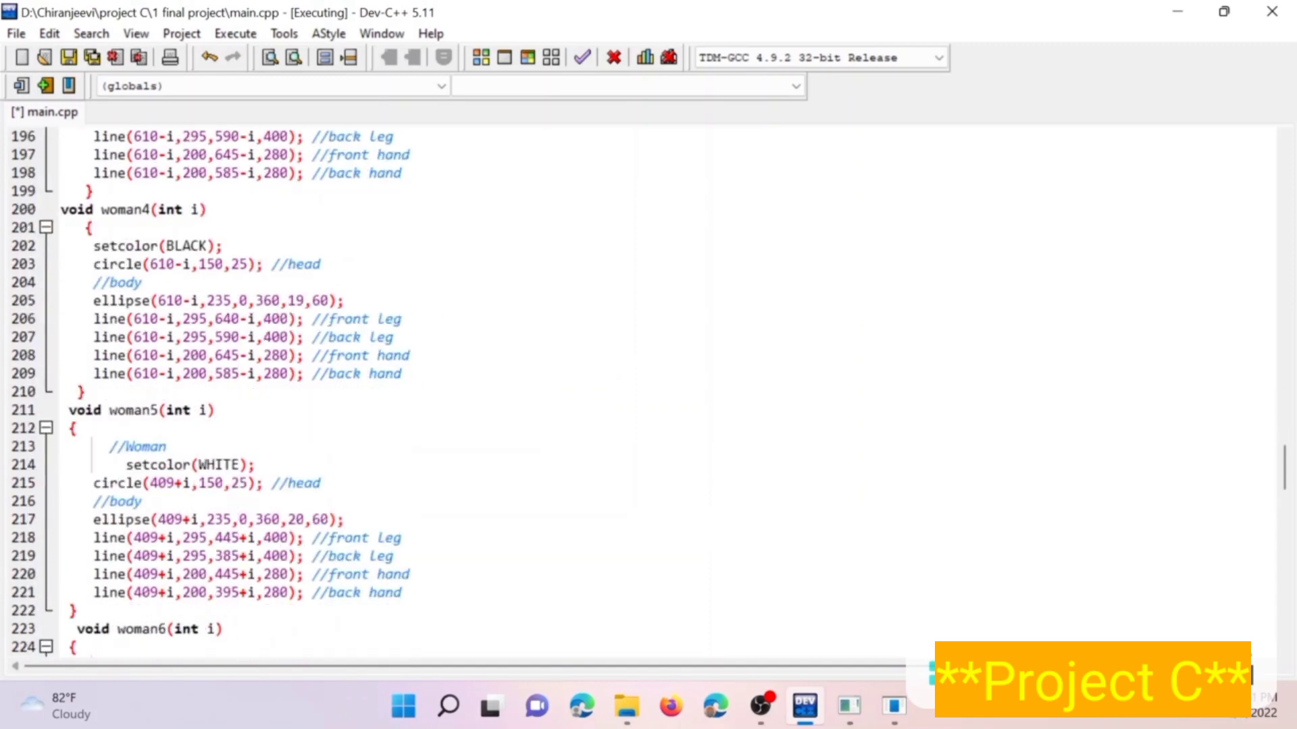
scroll("down", 3)
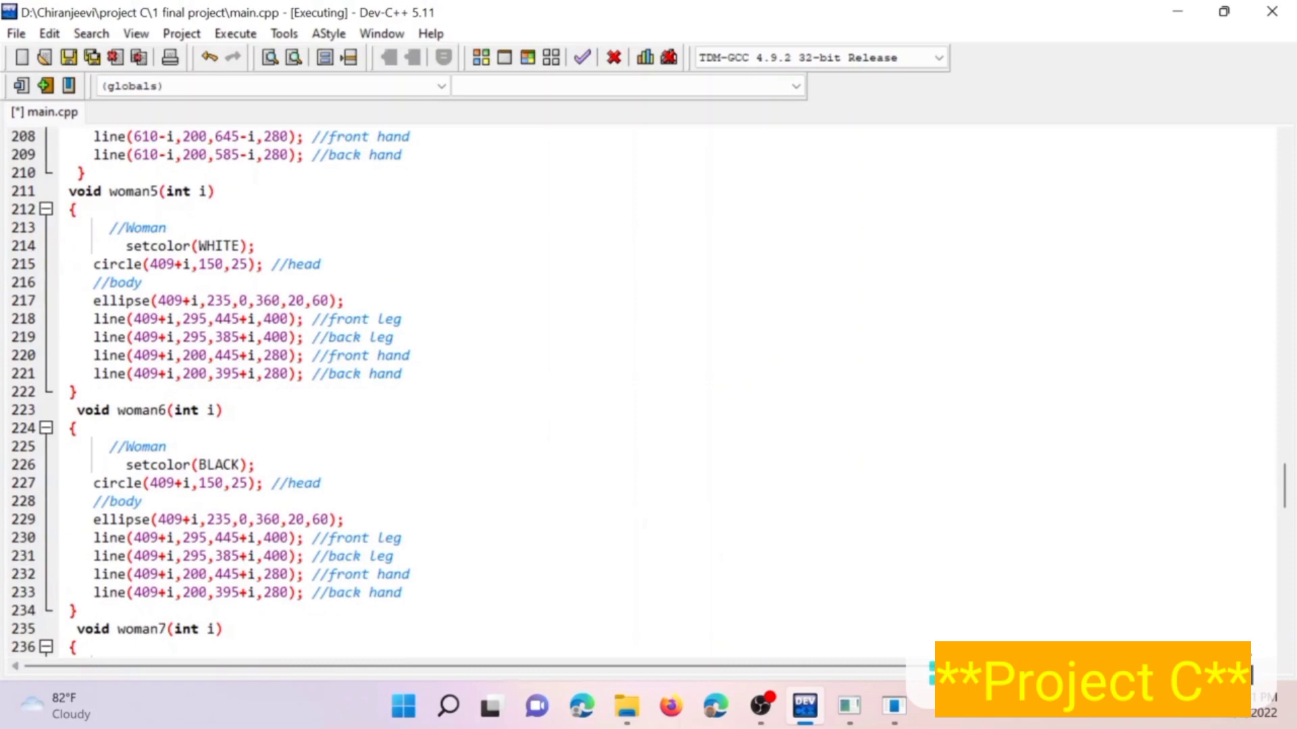
scroll("down", 3)
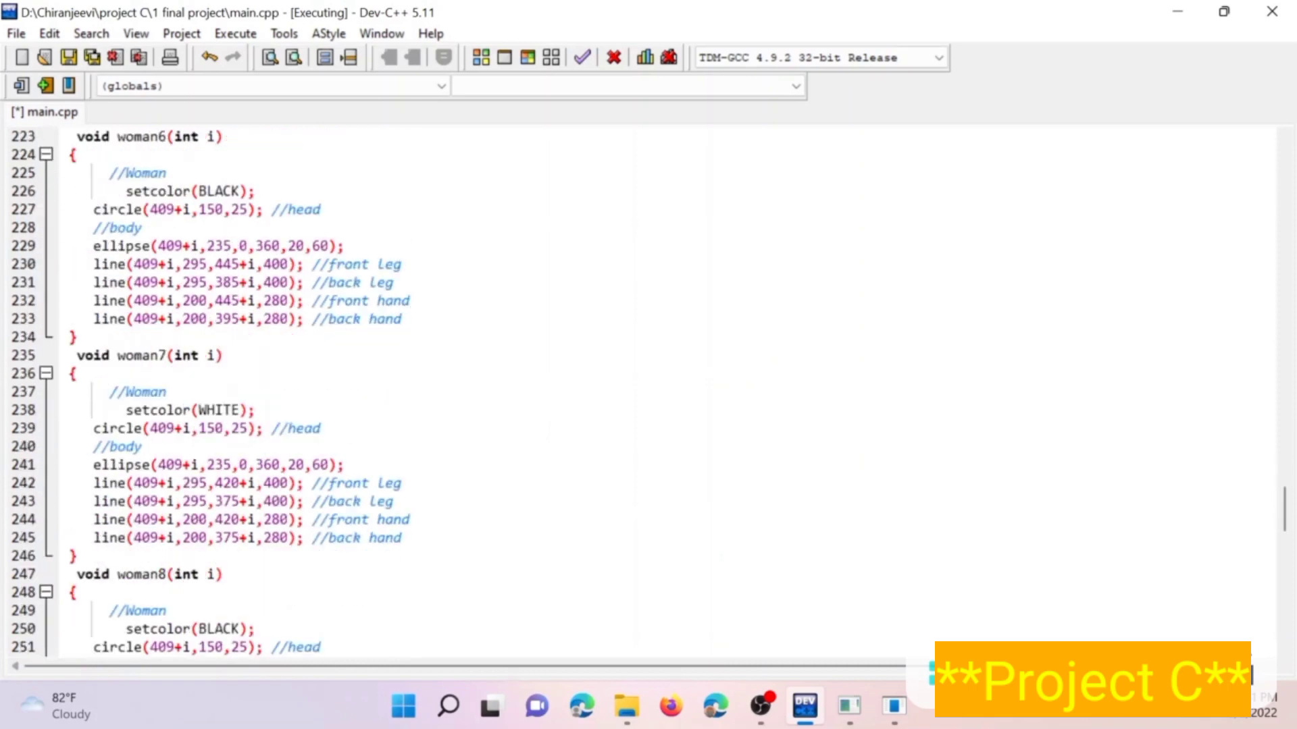
scroll("down", 3)
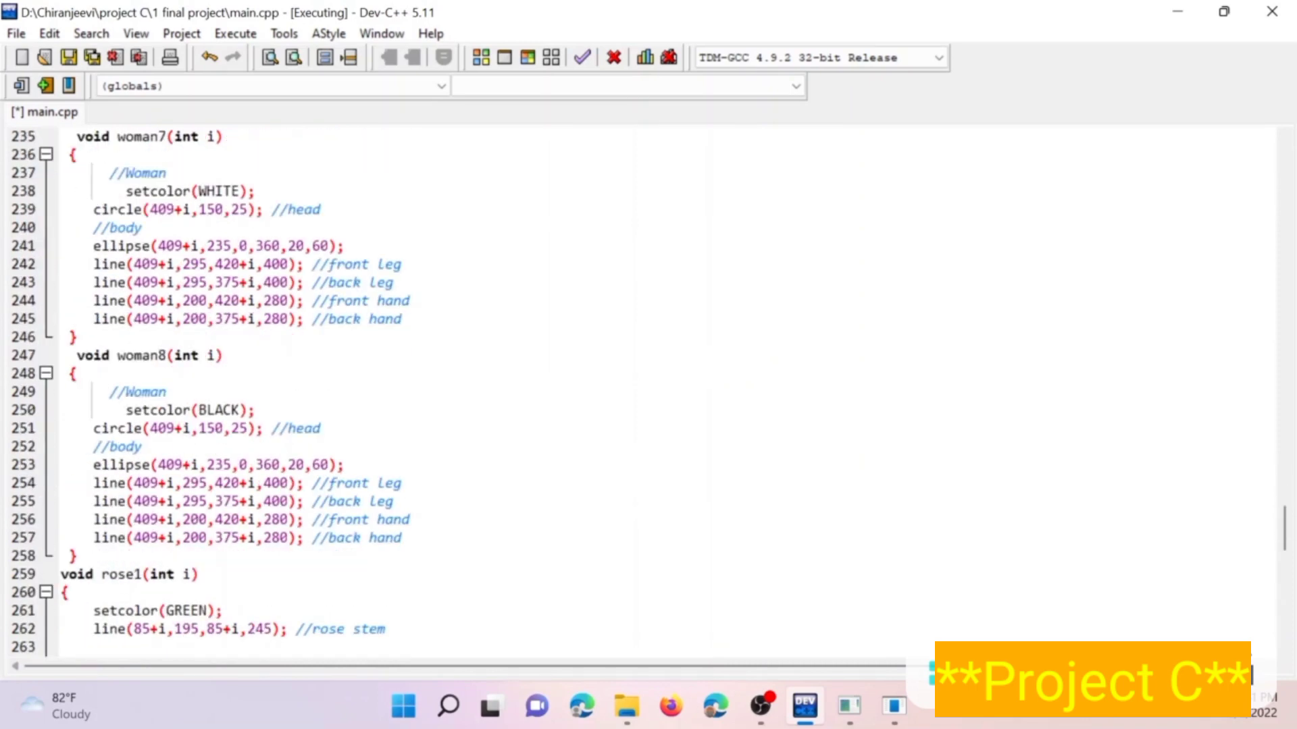
scroll("down", 3)
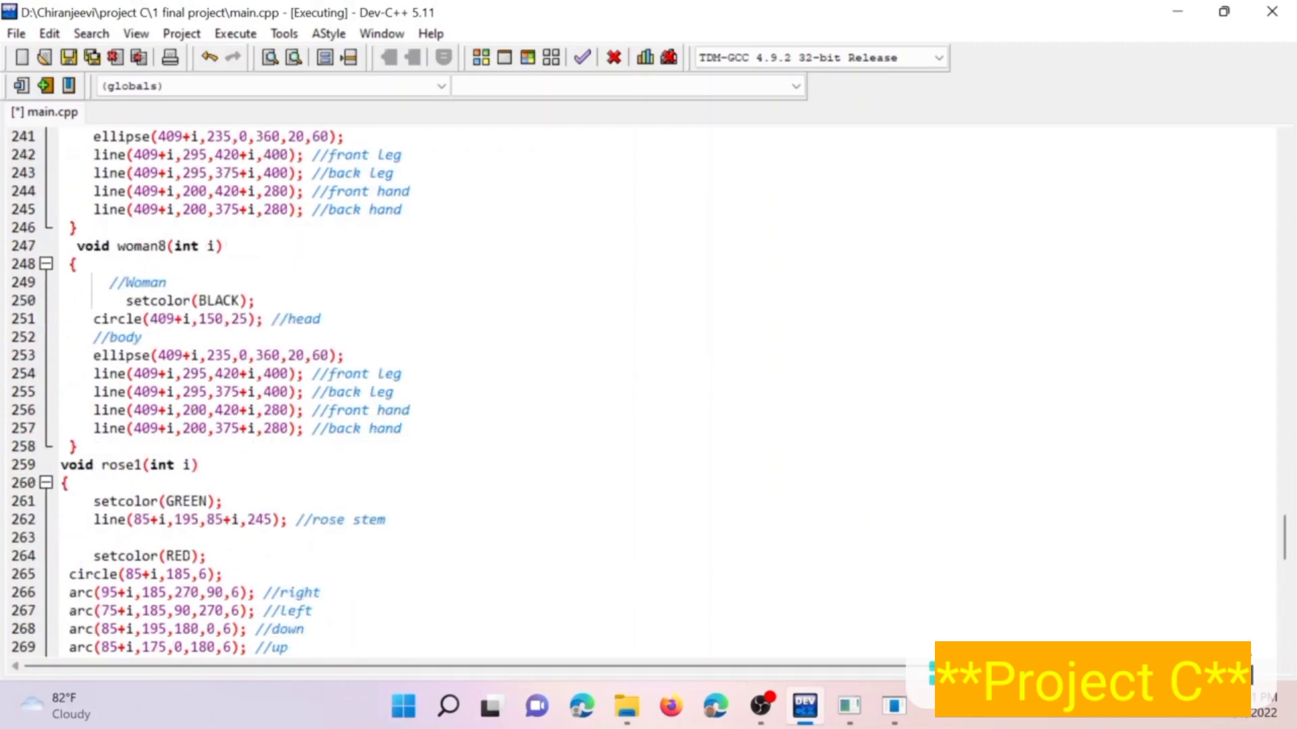
scroll("down", 3)
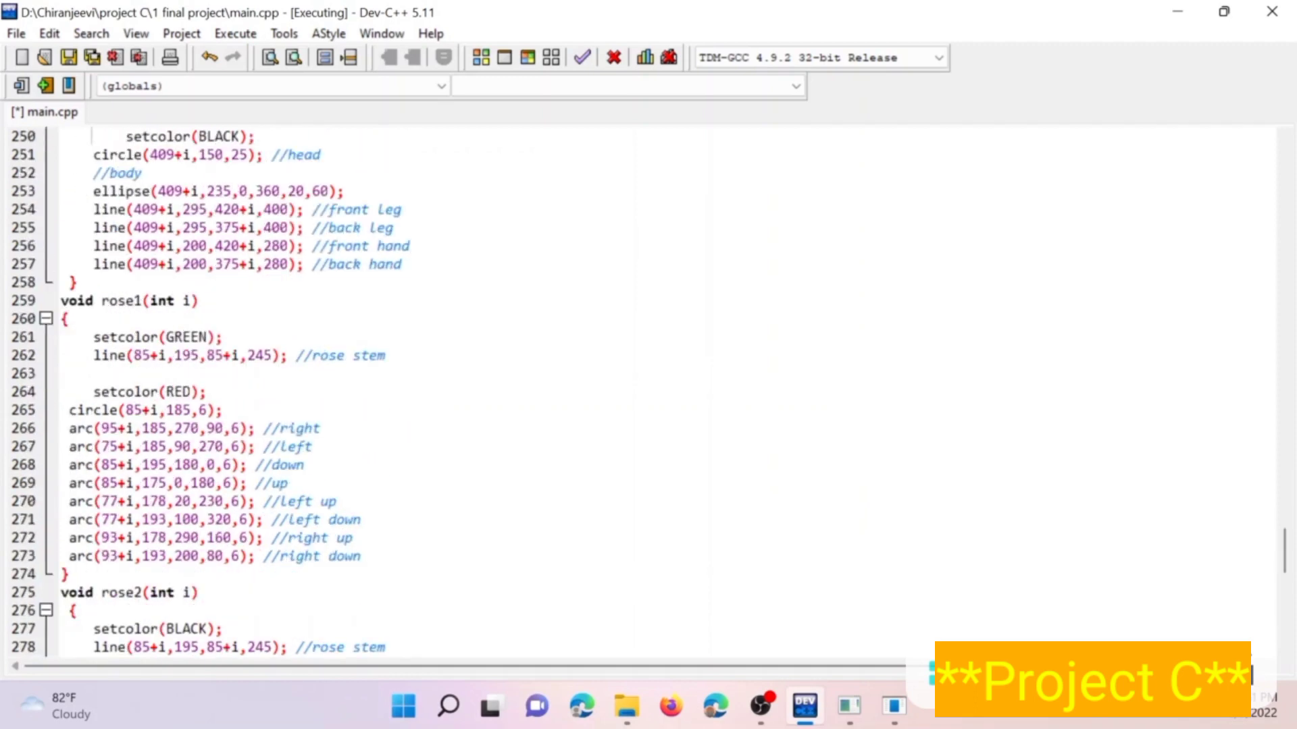
scroll("down", 3)
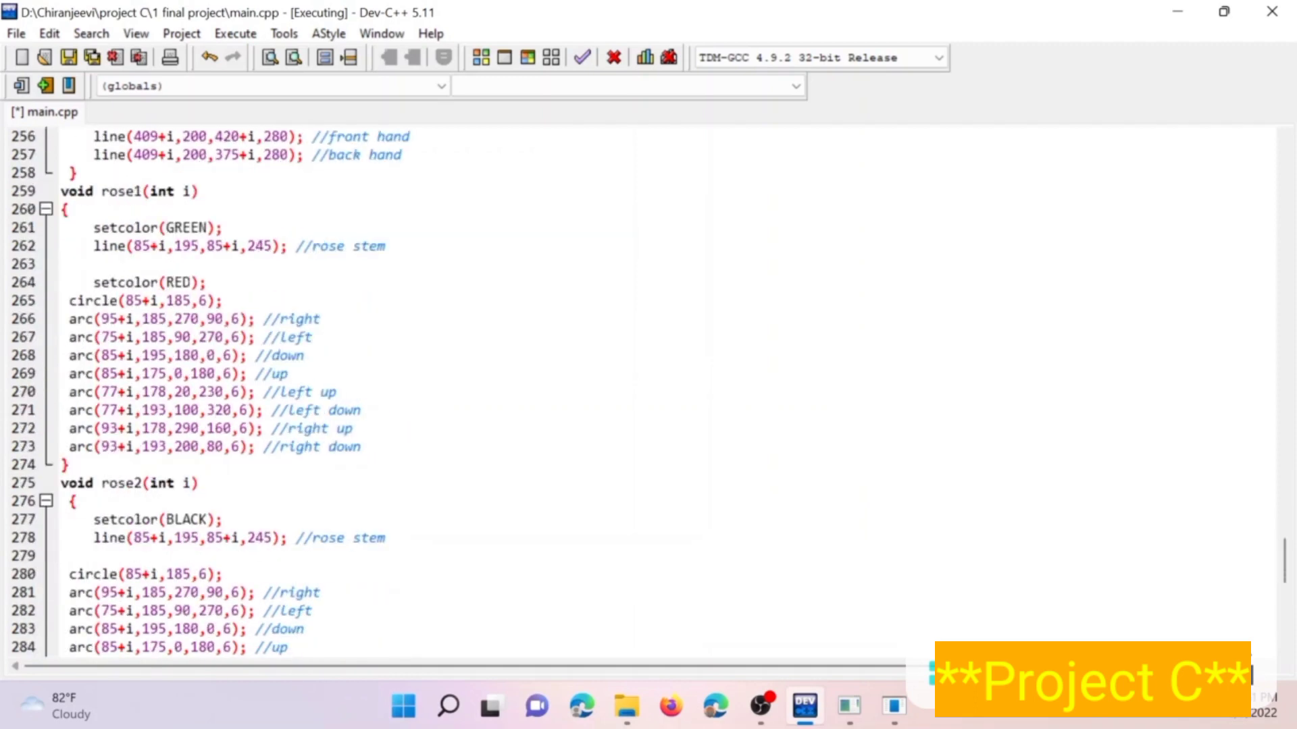
scroll("down", 3)
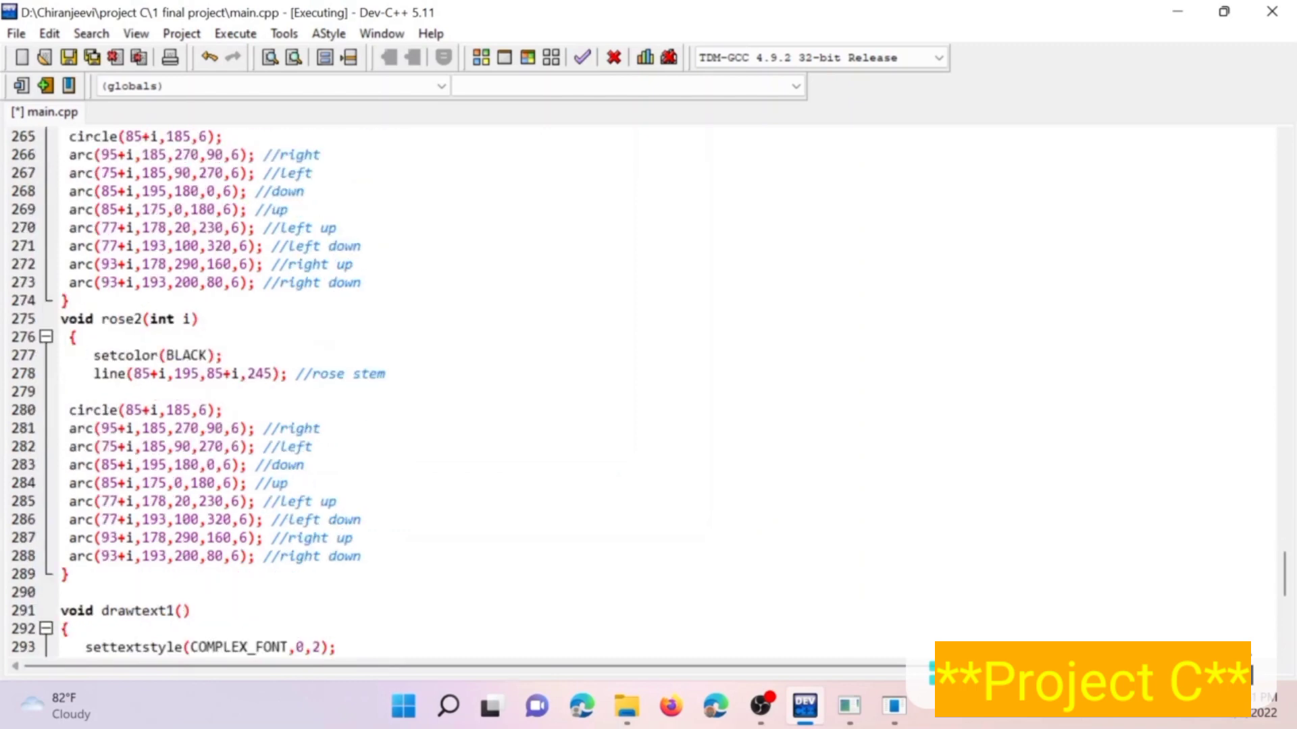
scroll("down", 3)
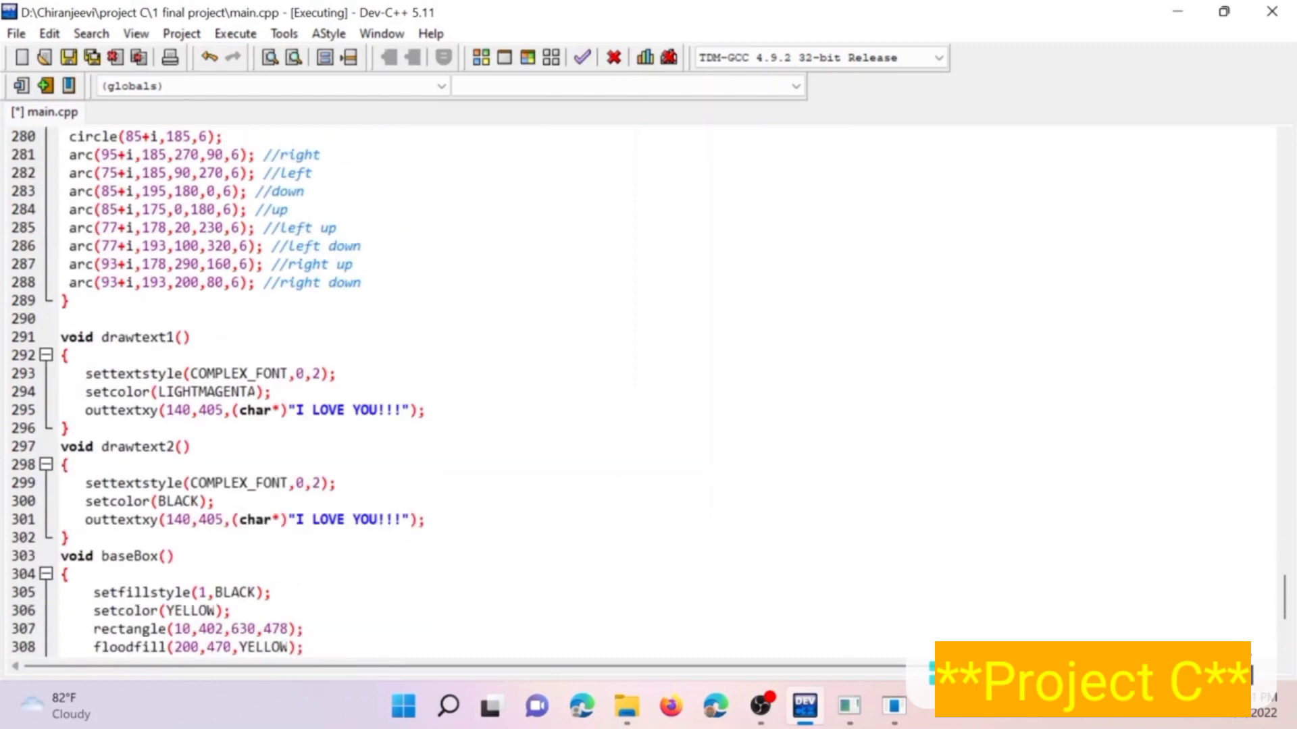
scroll("down", 3)
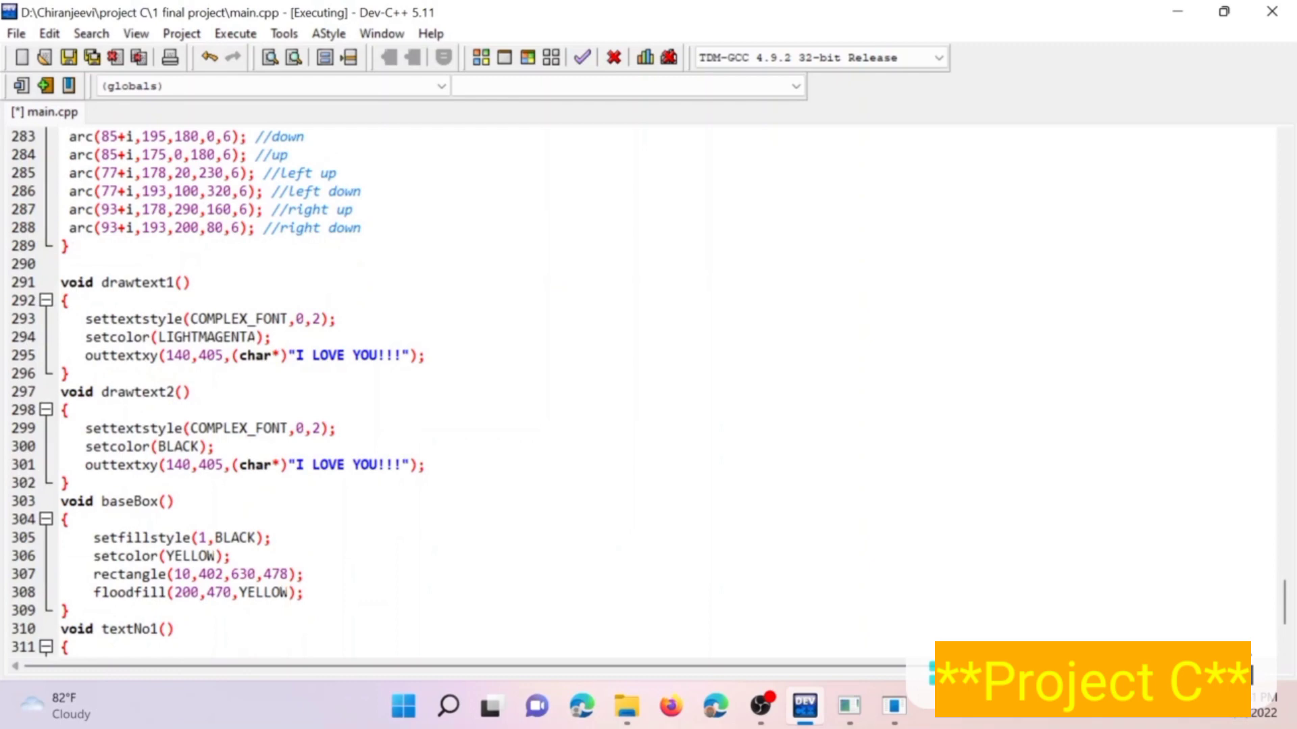
scroll("down", 3)
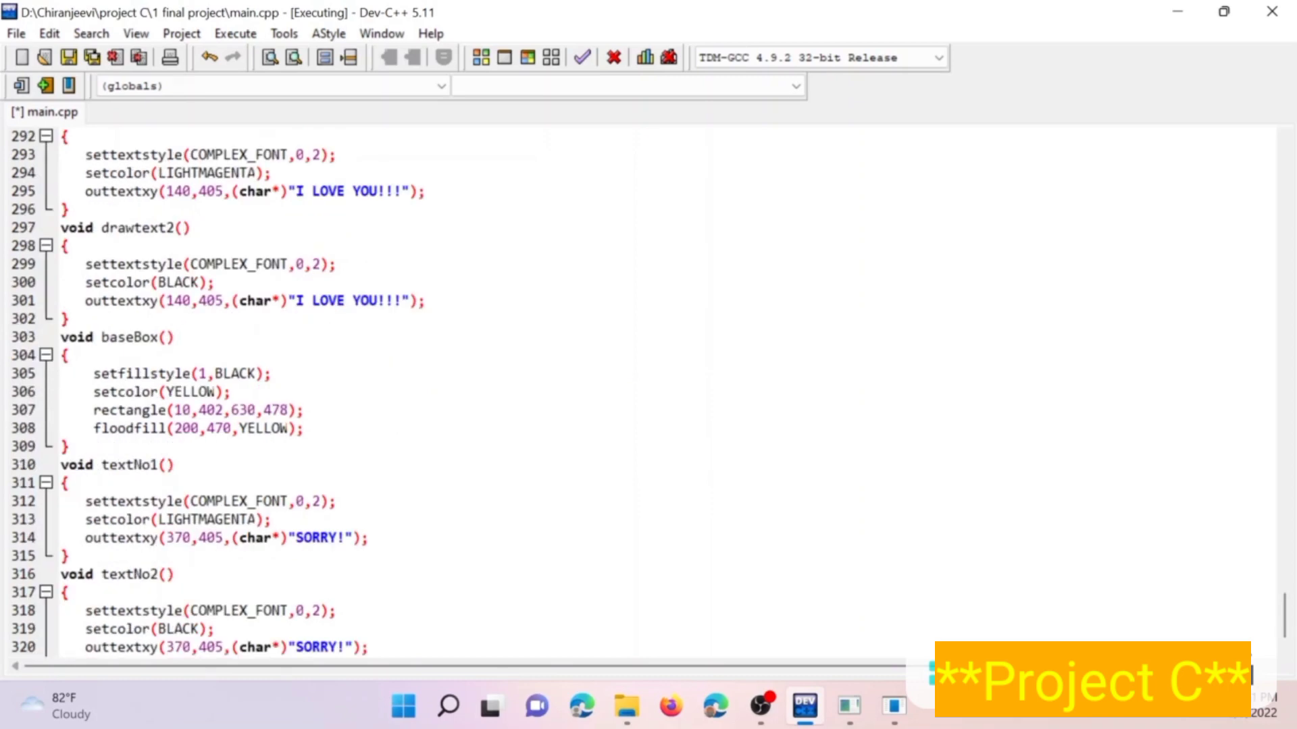
scroll("down", 3)
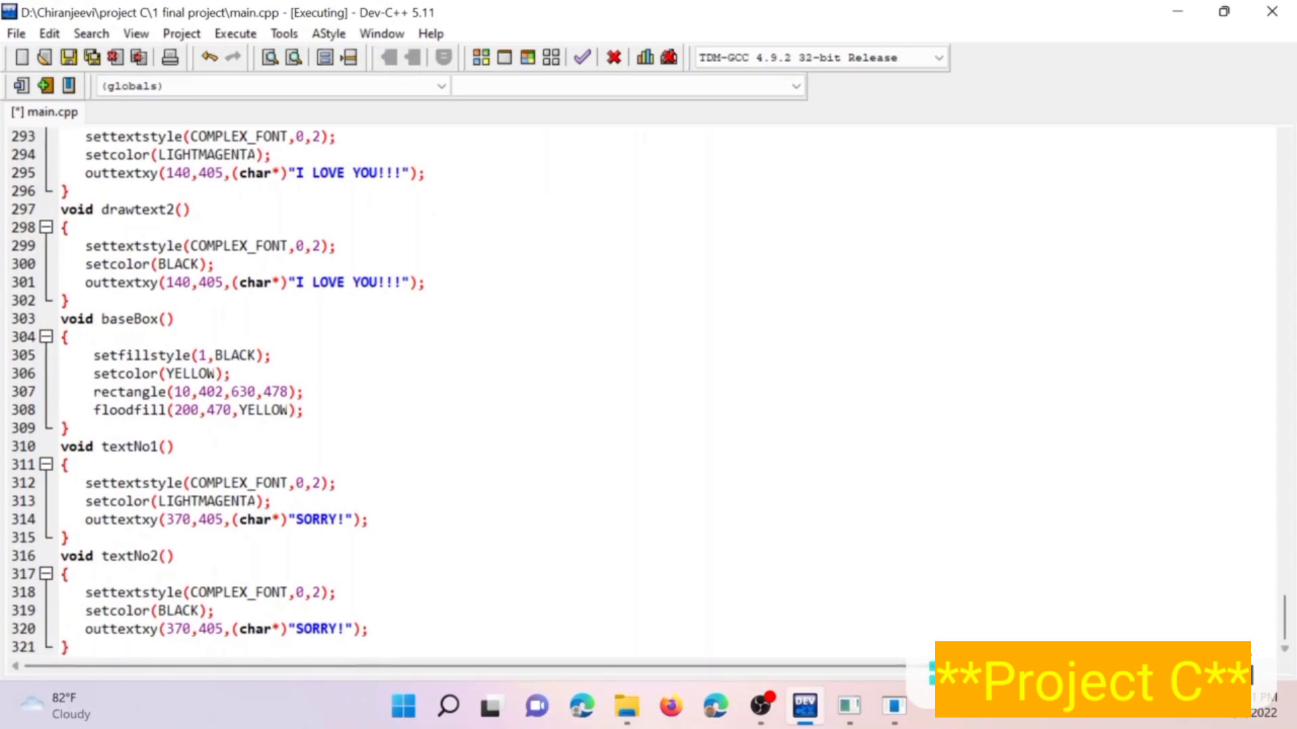